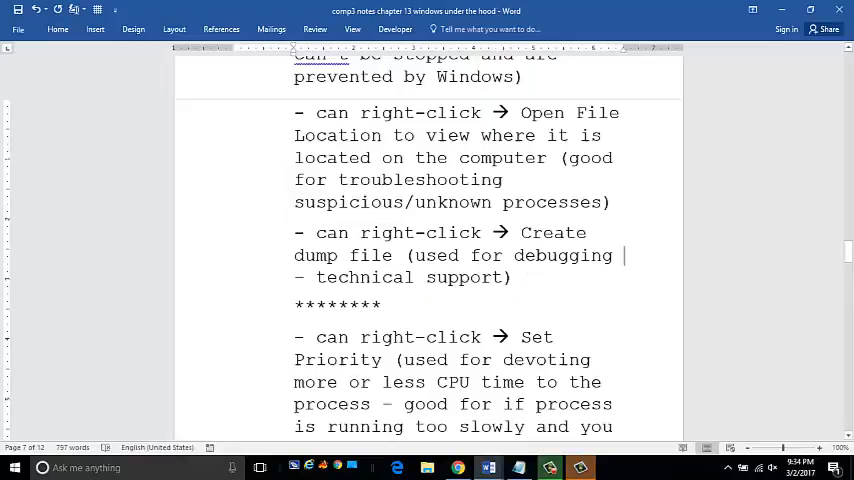
# Review the notes down to the row of asterisks, selecting it for emphasis
pyautogui.scroll(3)
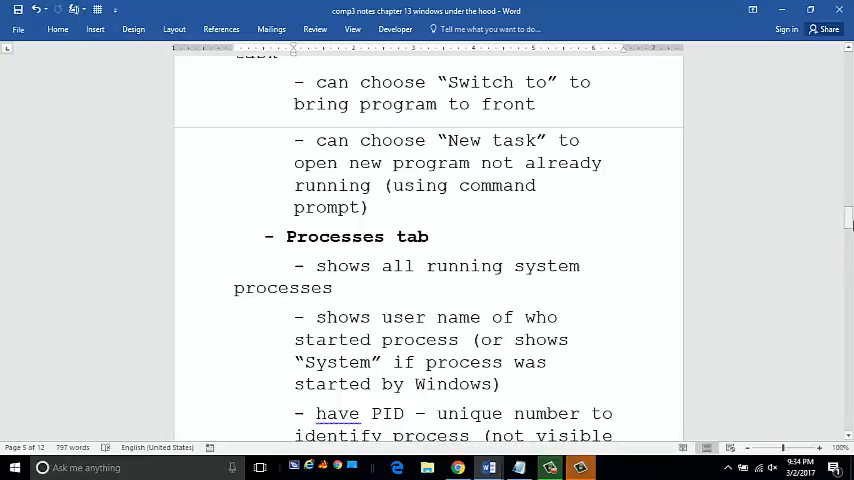
pyautogui.scroll(-3)
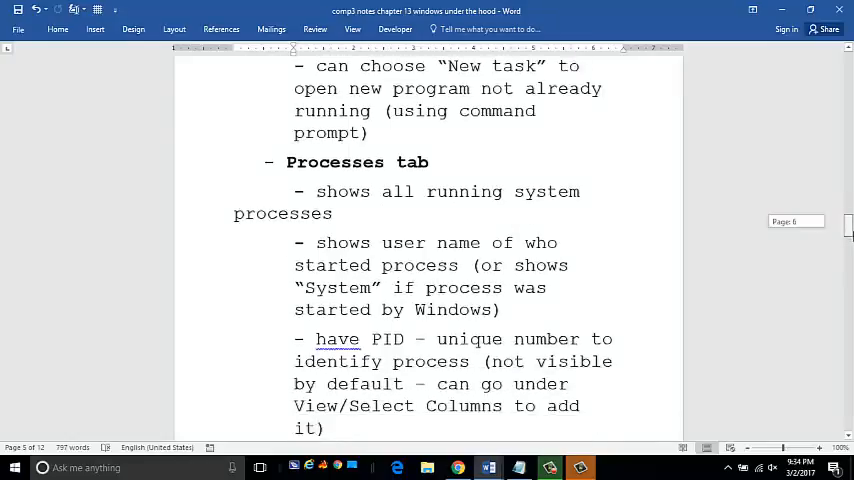
pyautogui.scroll(-3)
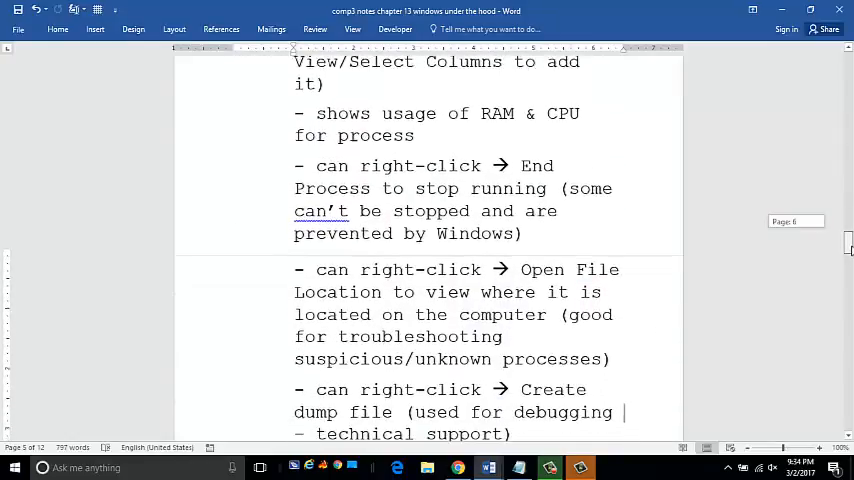
pyautogui.scroll(-3)
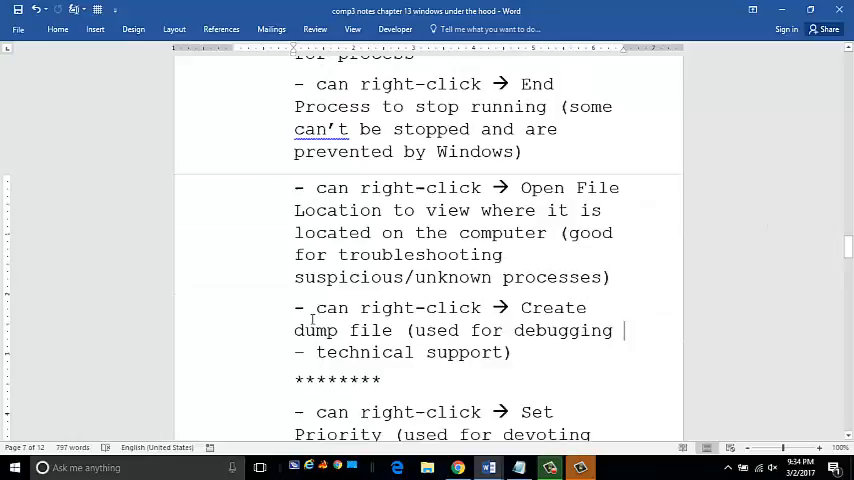
pyautogui.moveTo(294, 308); pyautogui.dragTo(510, 352)
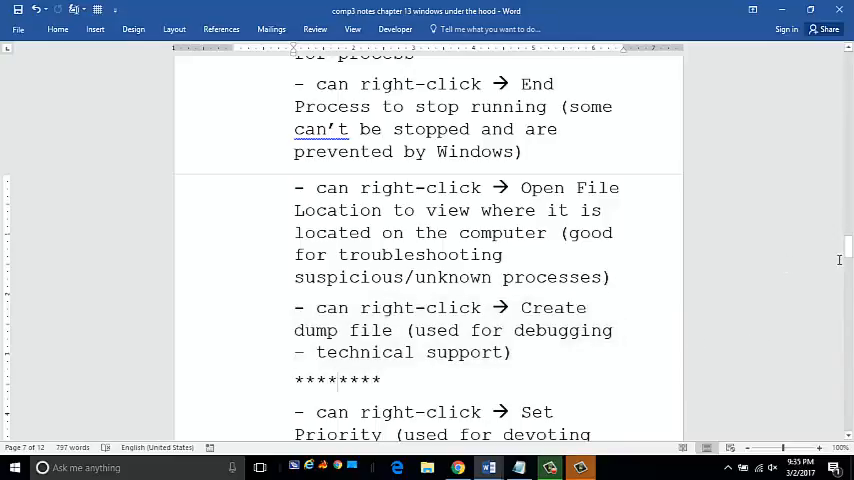
pyautogui.tripleClick(336, 380)
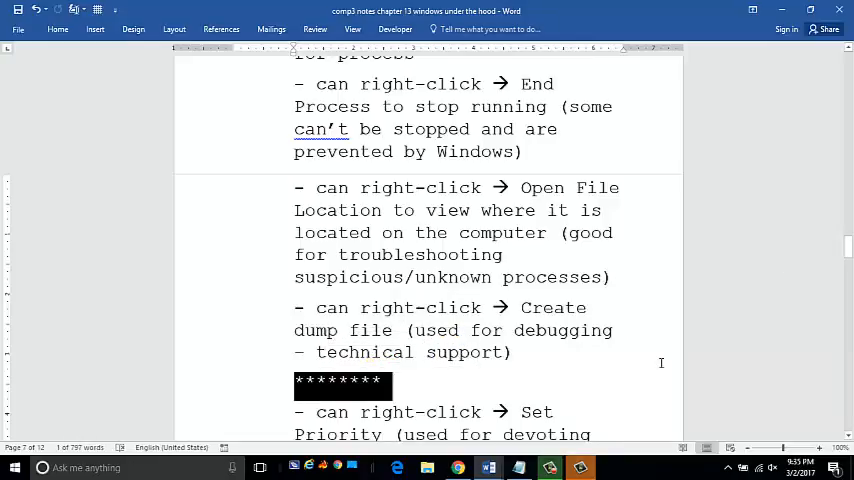
# Pick out the End Process Tree note, then clear highlights on the Services and Performance tab notes
pyautogui.scroll(3)
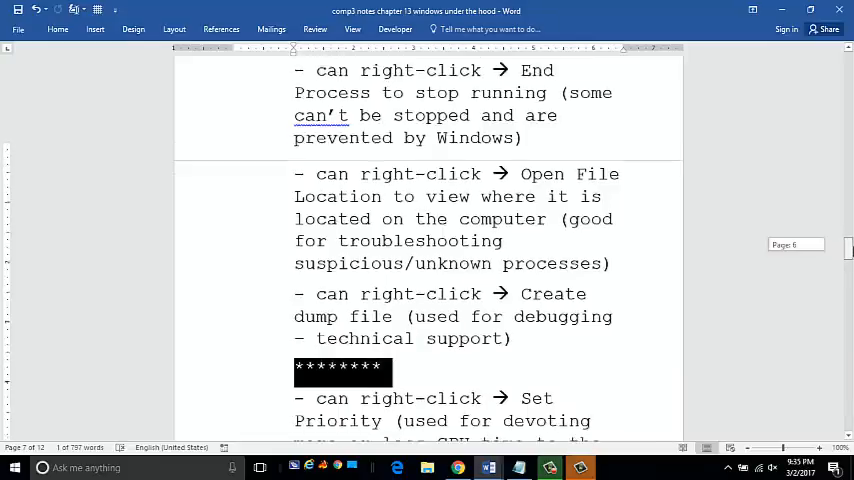
pyautogui.scroll(-3)
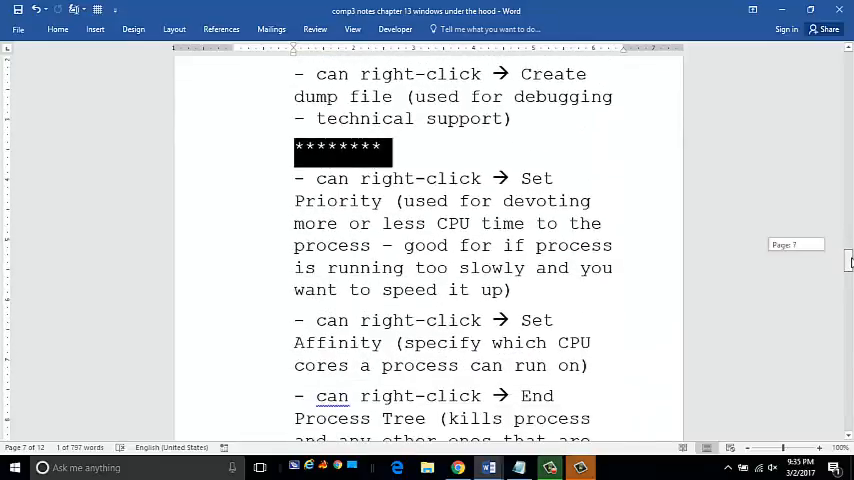
pyautogui.scroll(-3)
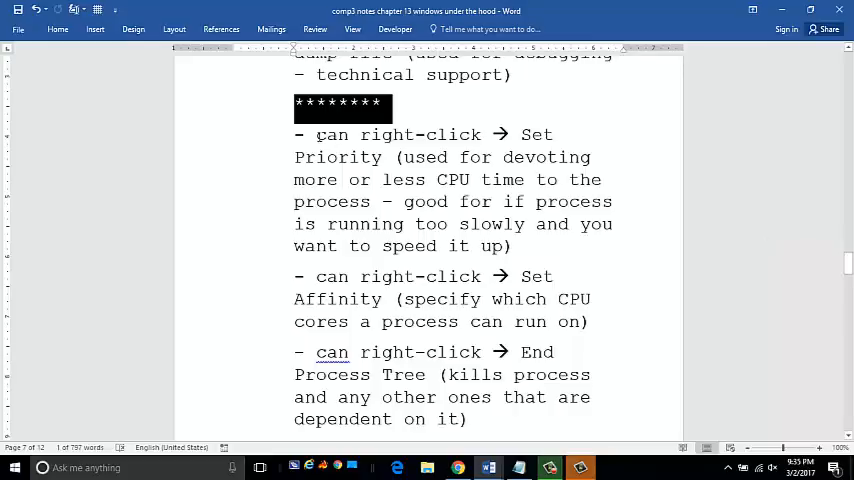
pyautogui.moveTo(316, 134); pyautogui.dragTo(510, 244)
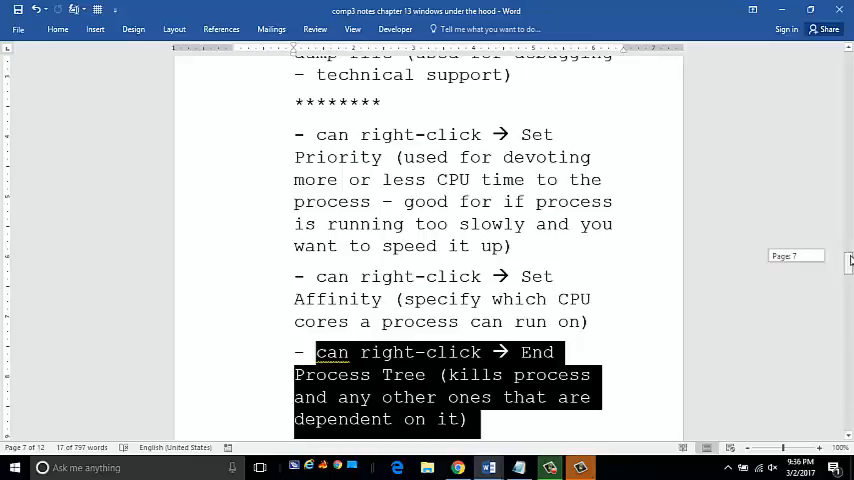
pyautogui.scroll(-3)
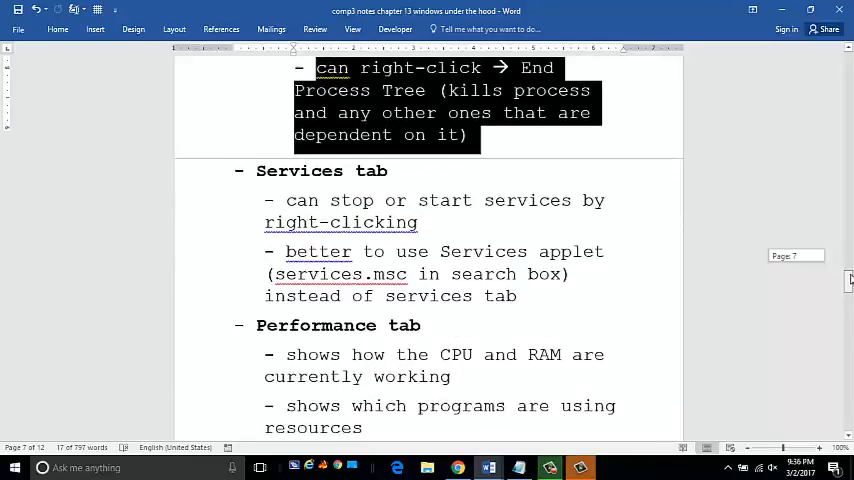
pyautogui.scroll(-3)
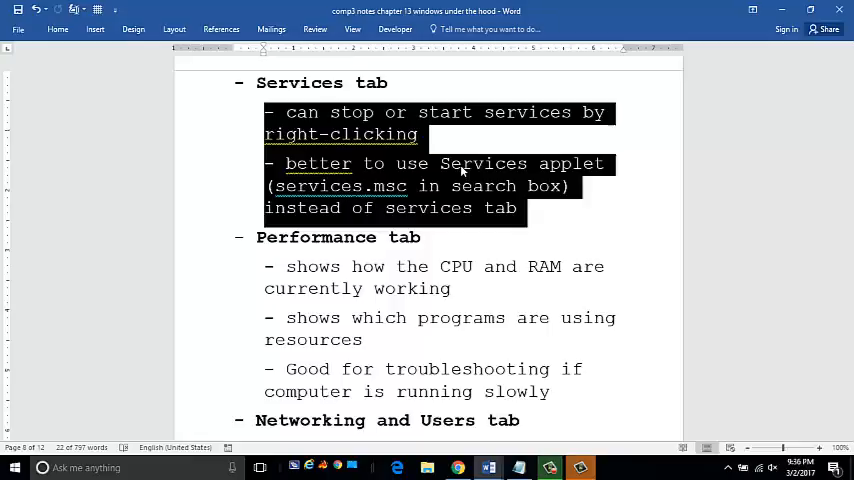
pyautogui.moveTo(620, 220)
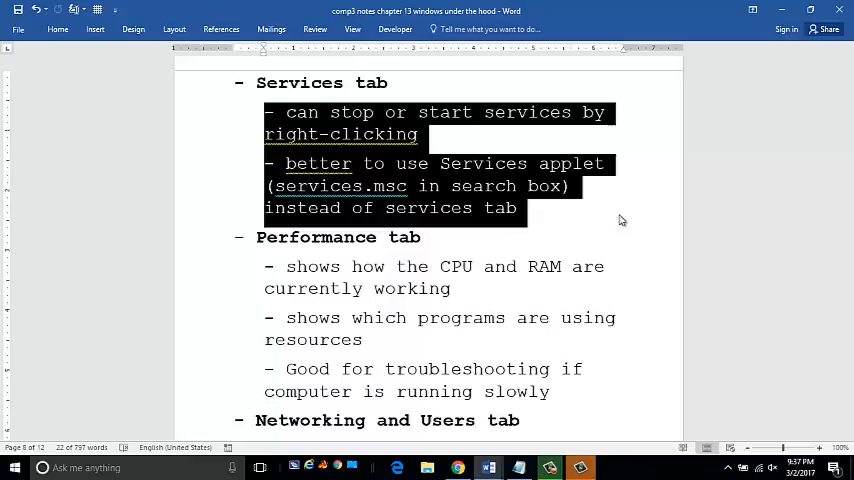
pyautogui.click(620, 220)
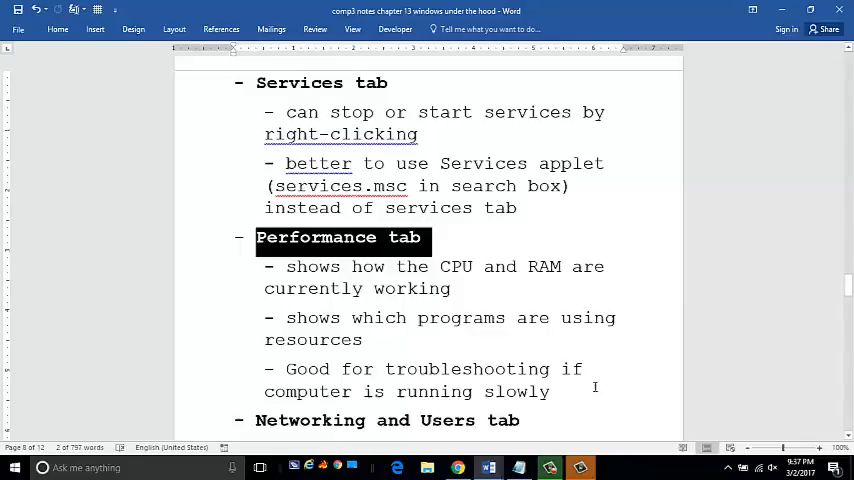
pyautogui.click(550, 392)
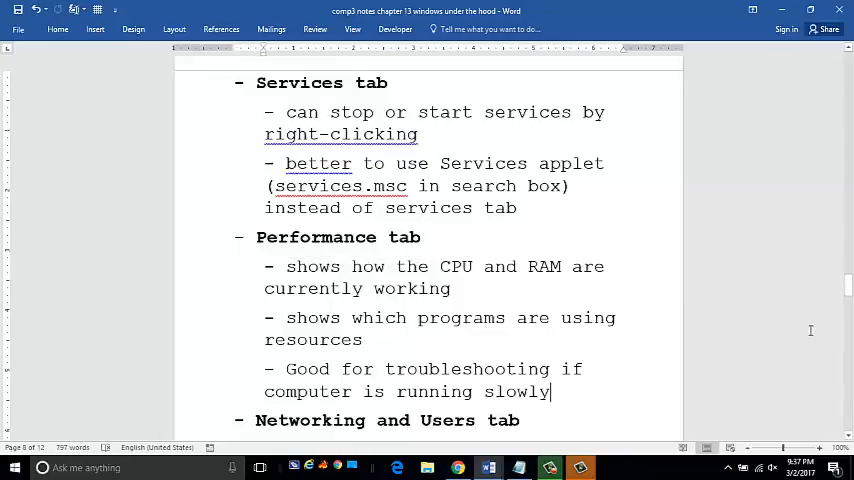
# Make the heading read 'Networking and Users tabs' and move to the Windows 8/8.1/10 heading
pyautogui.scroll(-3)
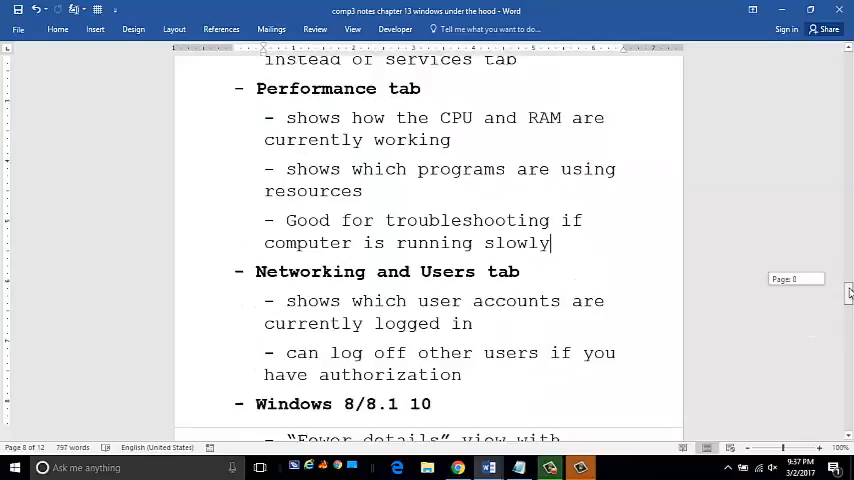
pyautogui.scroll(3)
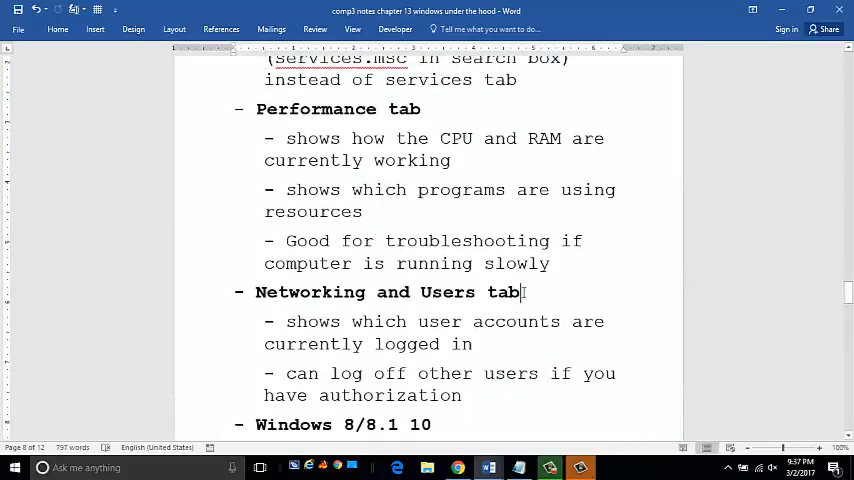
pyautogui.write('s')
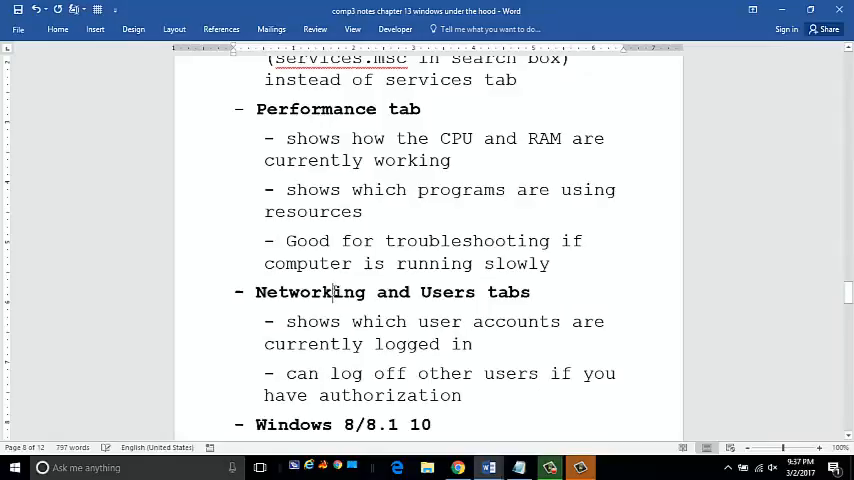
pyautogui.doubleClick(448, 292)
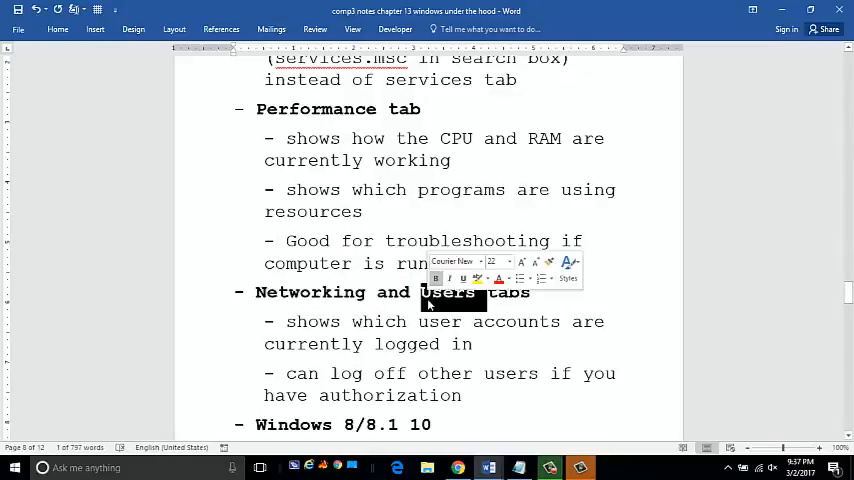
pyautogui.click(520, 336)
pyautogui.write('/')
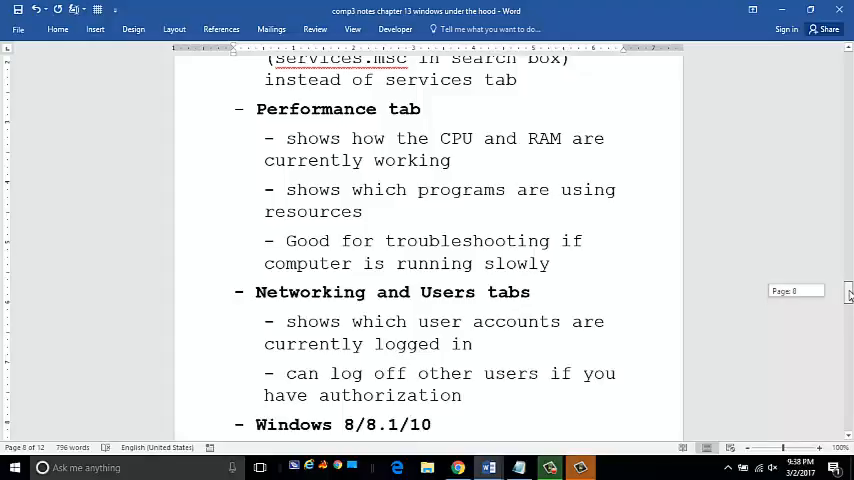
pyautogui.scroll(-3)
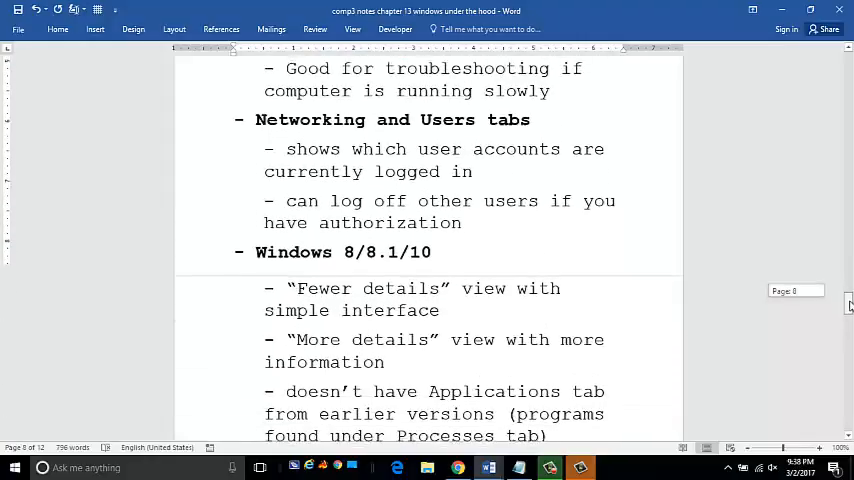
pyautogui.scroll(-3)
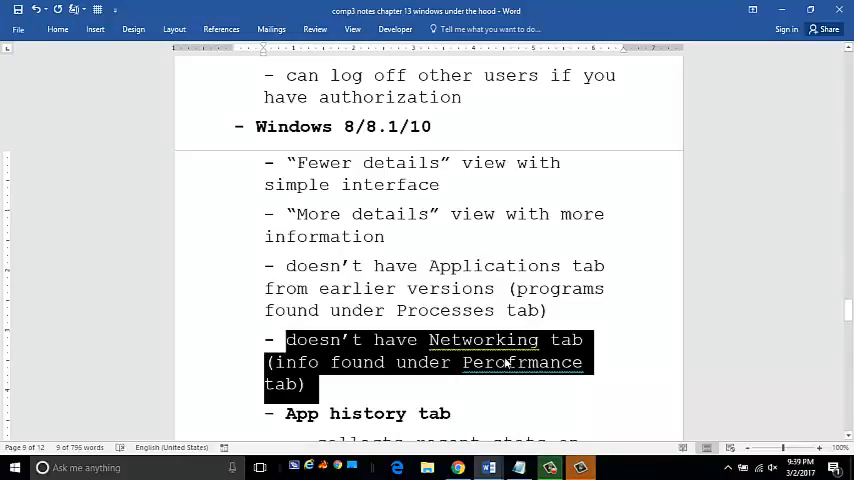
# Select the words 'App history' and review its description and the Startup tab notes
pyautogui.click(508, 362)
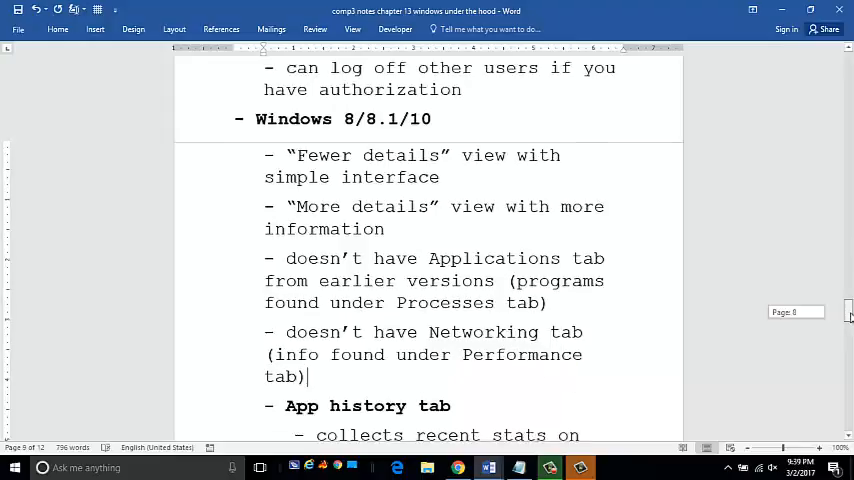
pyautogui.scroll(-3)
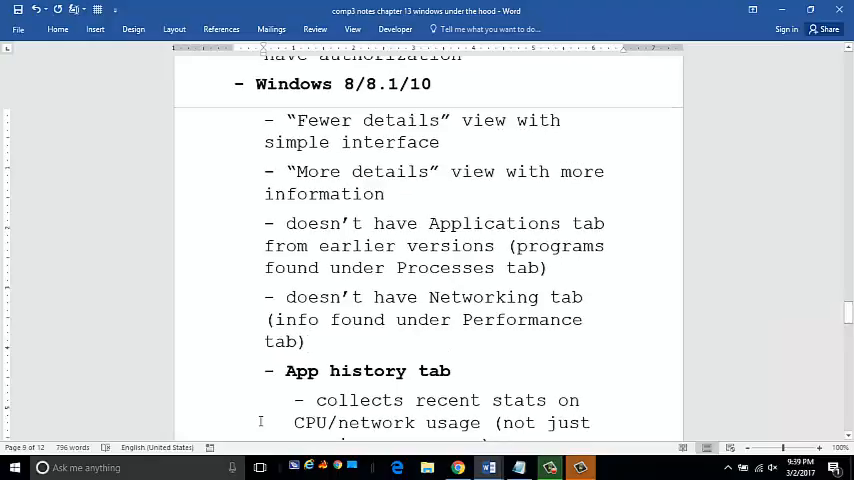
pyautogui.doubleClick(348, 372)
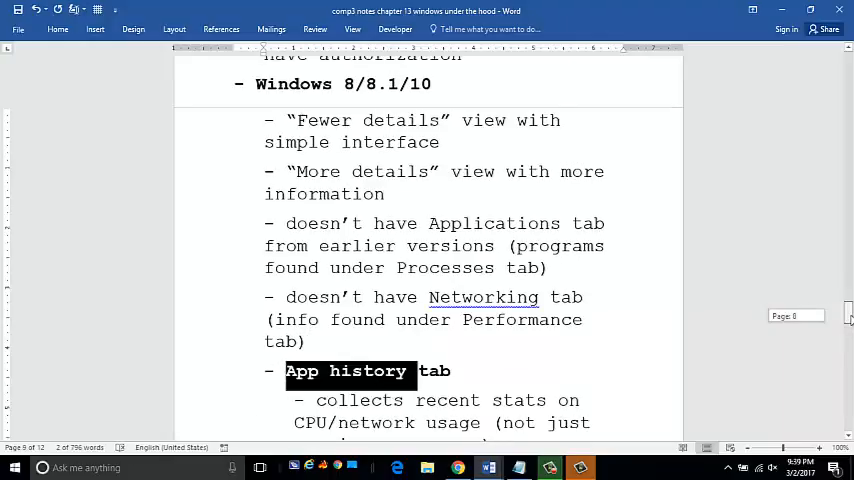
pyautogui.scroll(-3)
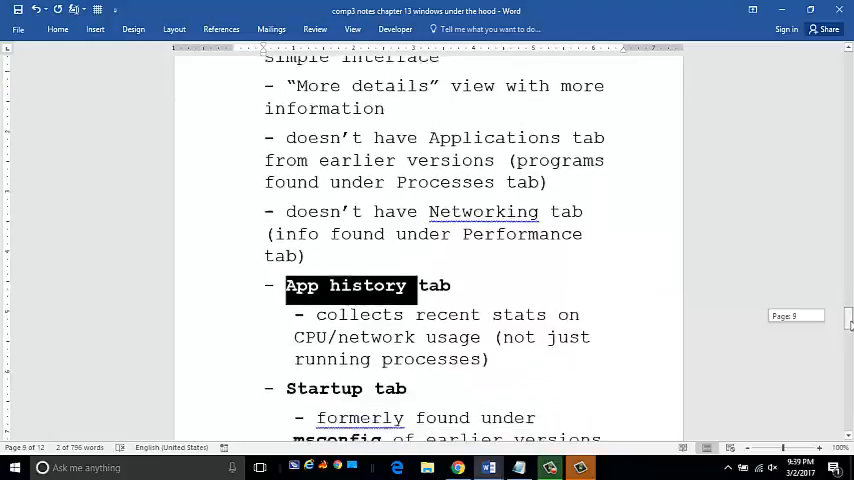
pyautogui.scroll(-3)
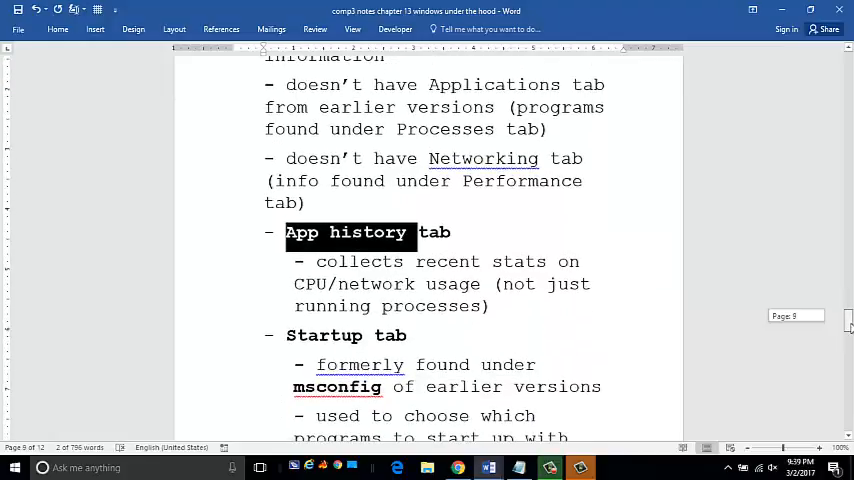
pyautogui.scroll(-3)
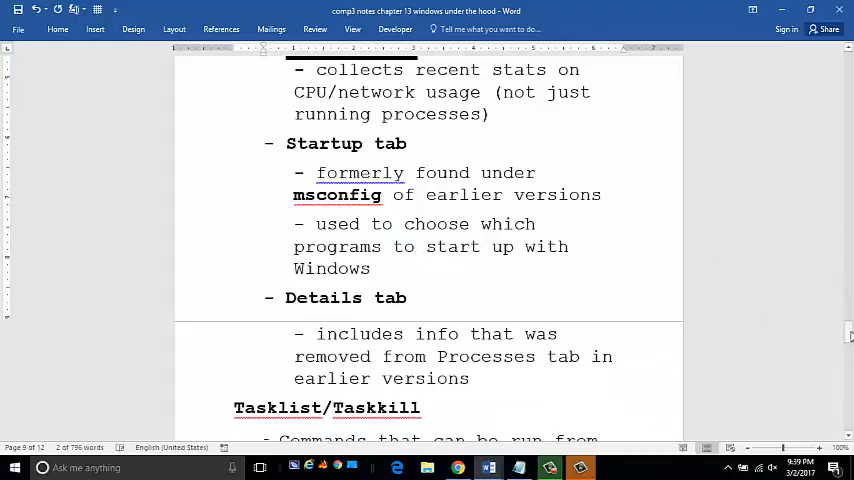
pyautogui.scroll(3)
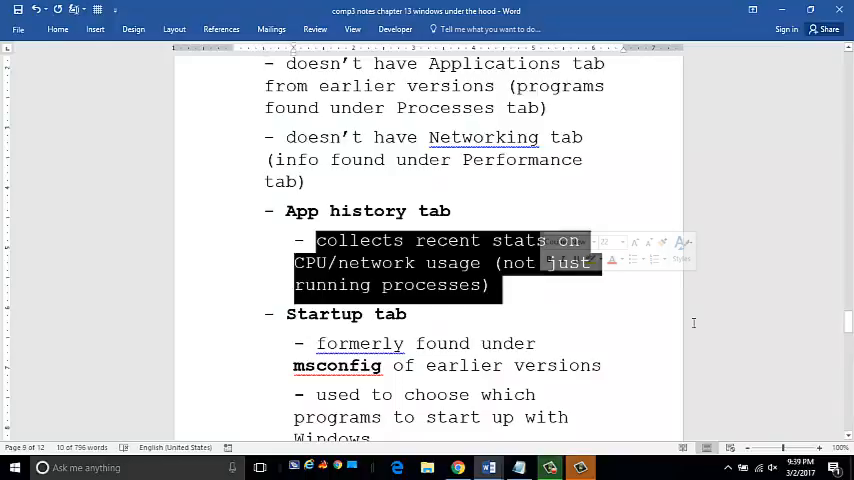
pyautogui.moveTo(736, 352)
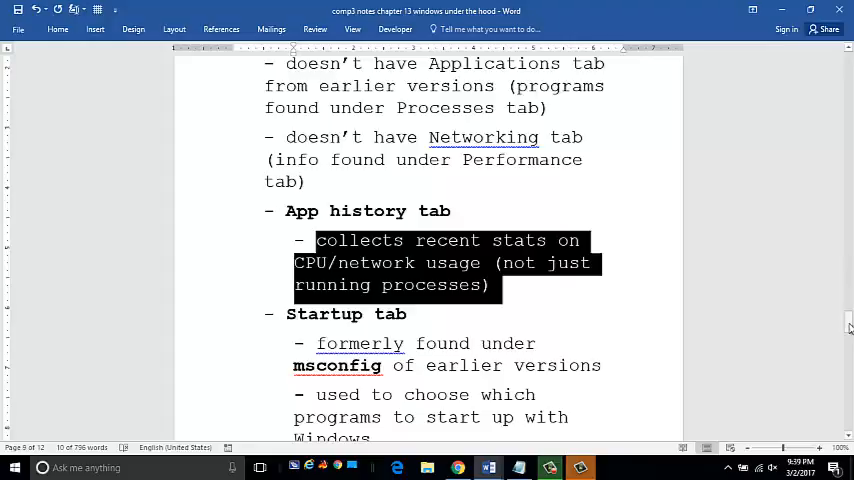
pyautogui.moveTo(848, 328)
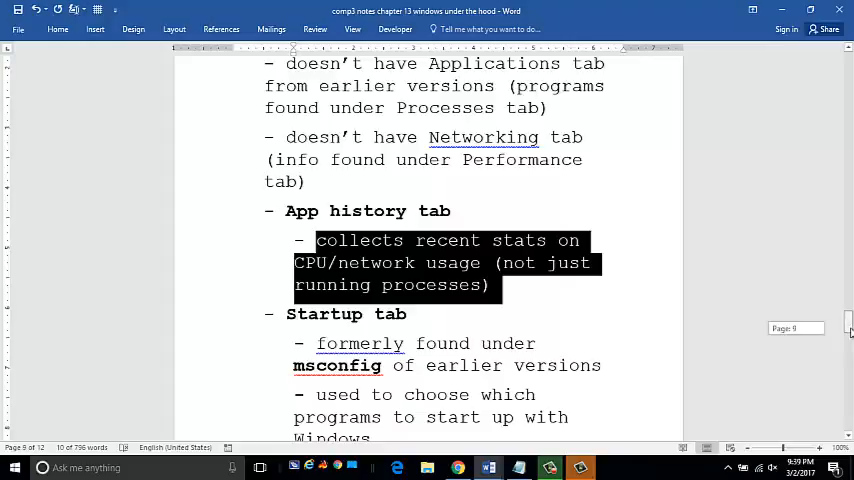
# Scroll down through the Startup tab notes toward the Details tab description
pyautogui.scroll(-3)
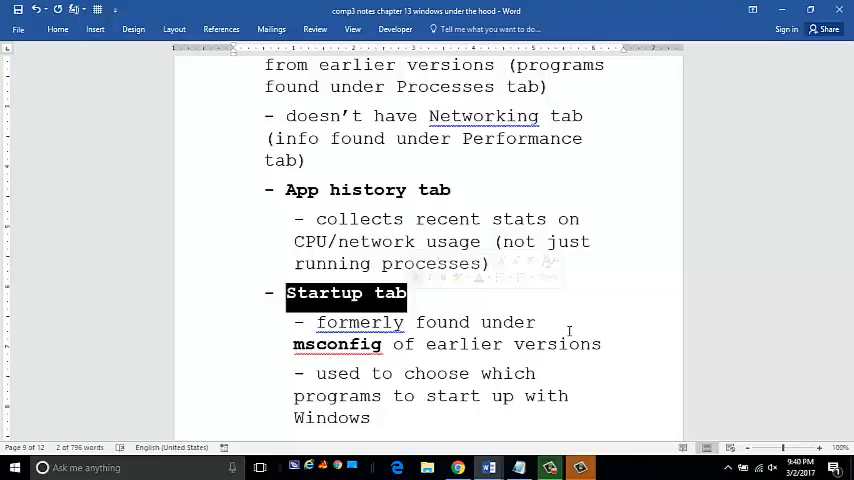
pyautogui.moveTo(570, 332)
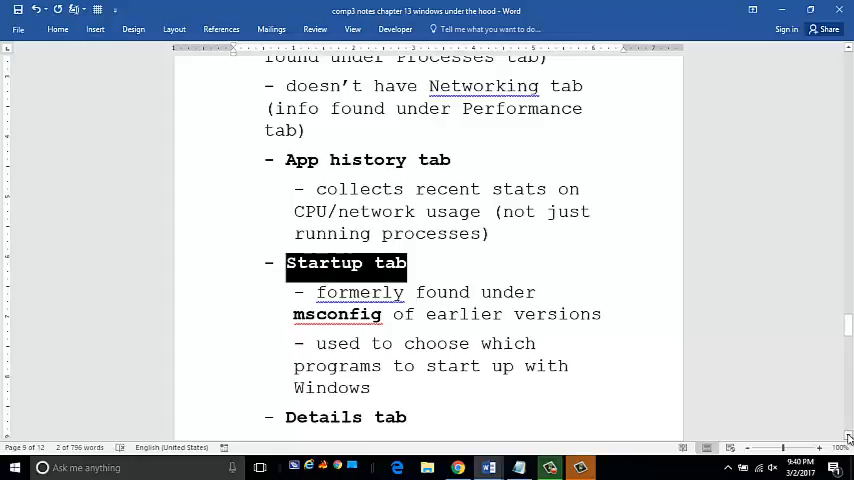
pyautogui.scroll(-3)
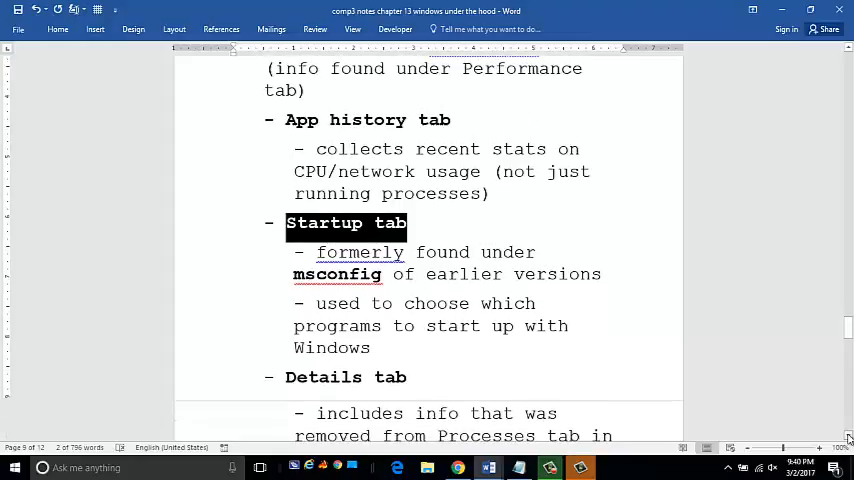
pyautogui.scroll(-3)
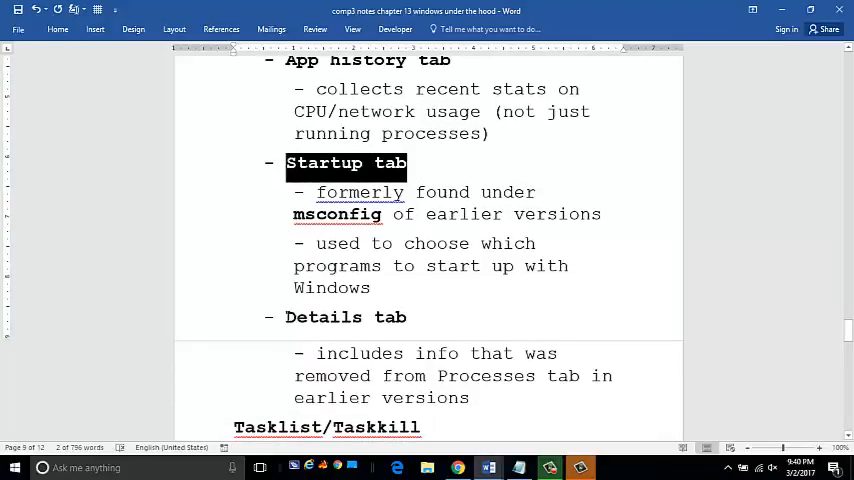
# Select the 'Details tab' heading in the notes
pyautogui.doubleClick(344, 316)
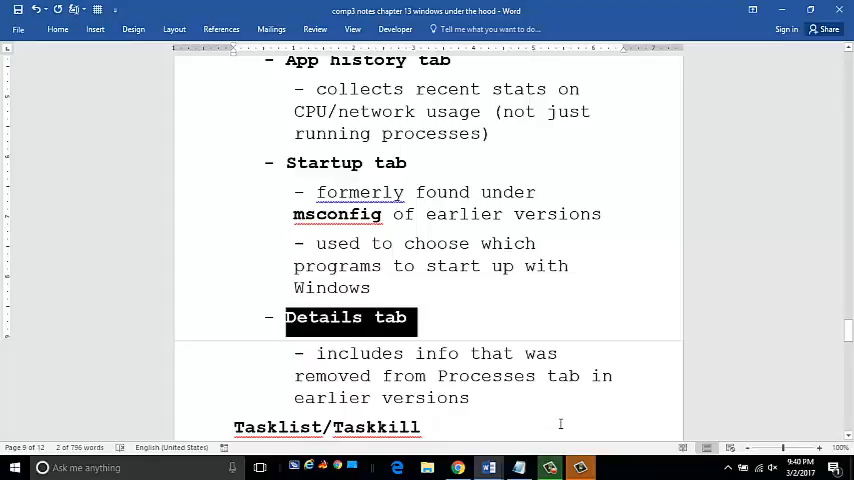
pyautogui.moveTo(536, 412)
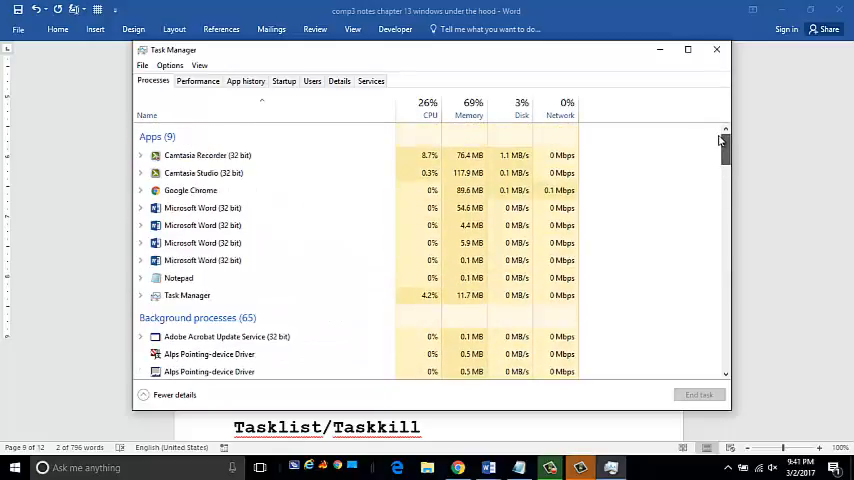
# Scroll to Background processes and end the Adobe Acrobat Update Service process
pyautogui.scroll(-3)
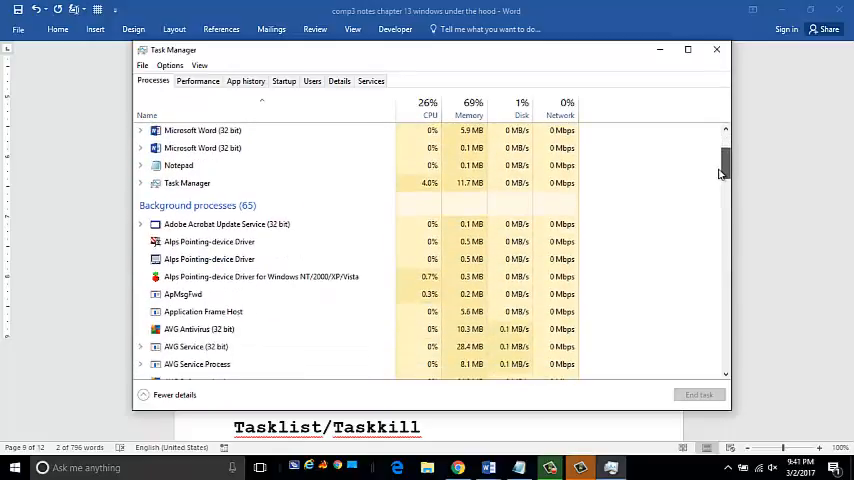
pyautogui.scroll(-3)
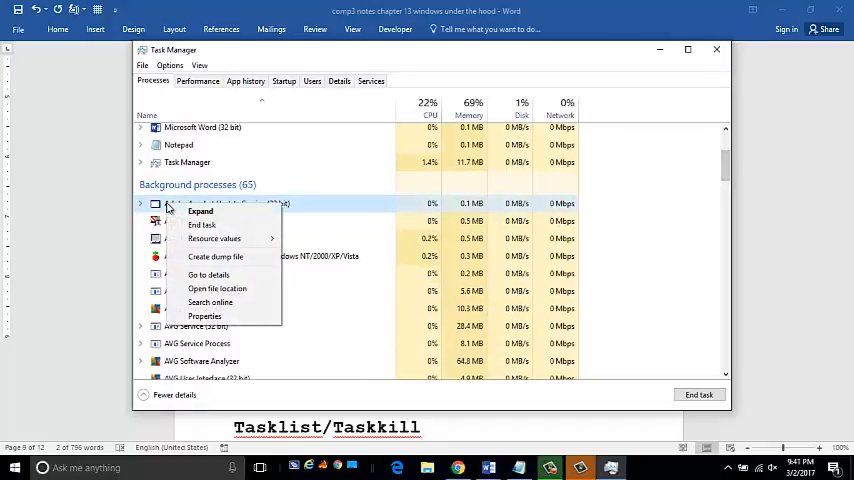
pyautogui.moveTo(202, 224)
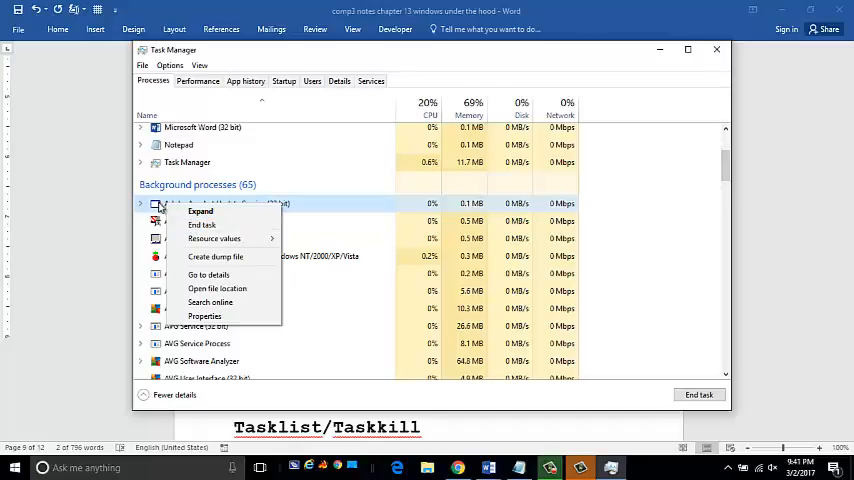
pyautogui.moveTo(202, 224)
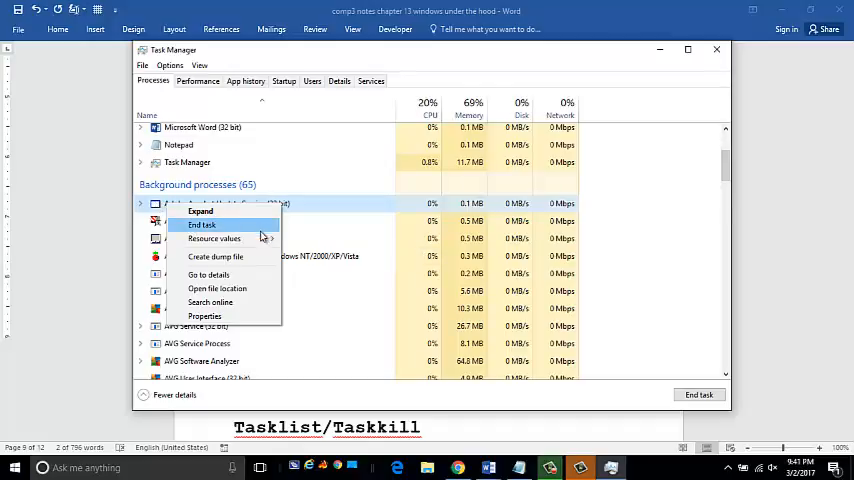
pyautogui.moveTo(200, 212)
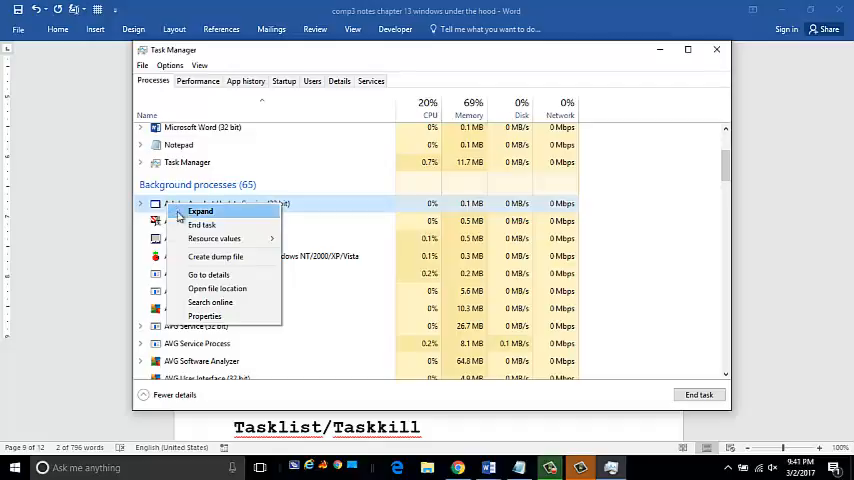
pyautogui.moveTo(216, 256)
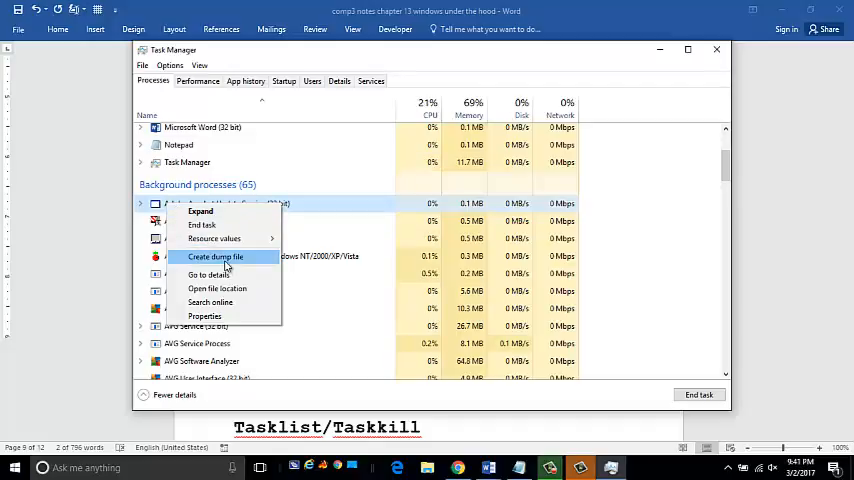
pyautogui.moveTo(202, 224)
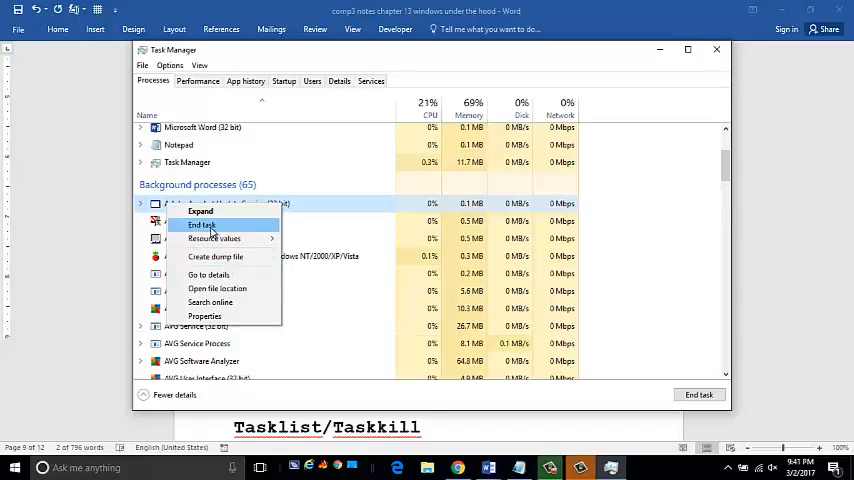
pyautogui.click(200, 224)
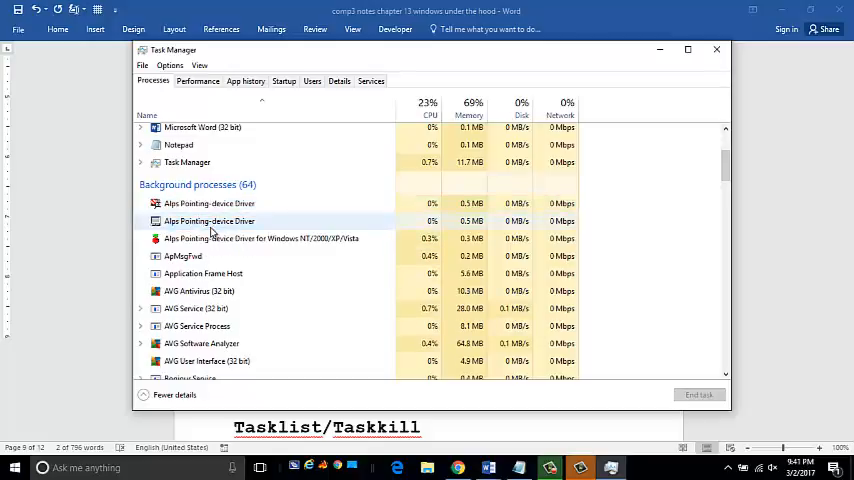
# Tour the Performance graphs: CPU, Memory, Disk 0, Disk 1 (G:) and Wi-Fi
pyautogui.click(198, 80)
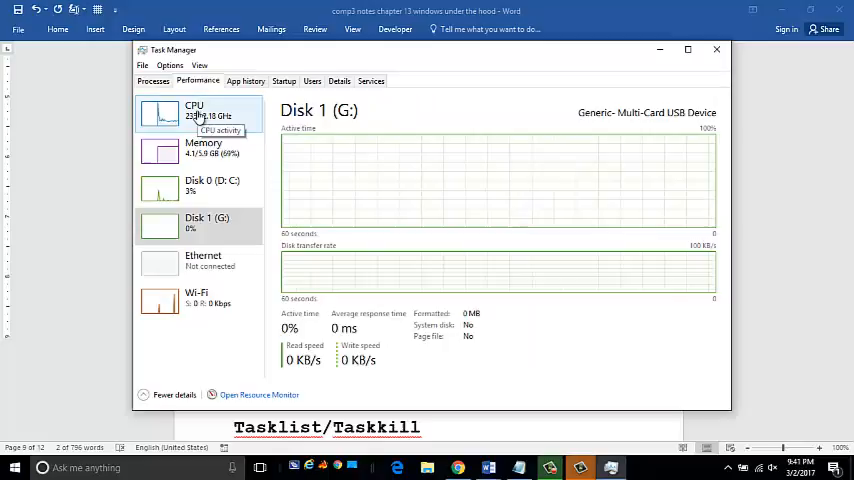
pyautogui.click(192, 112)
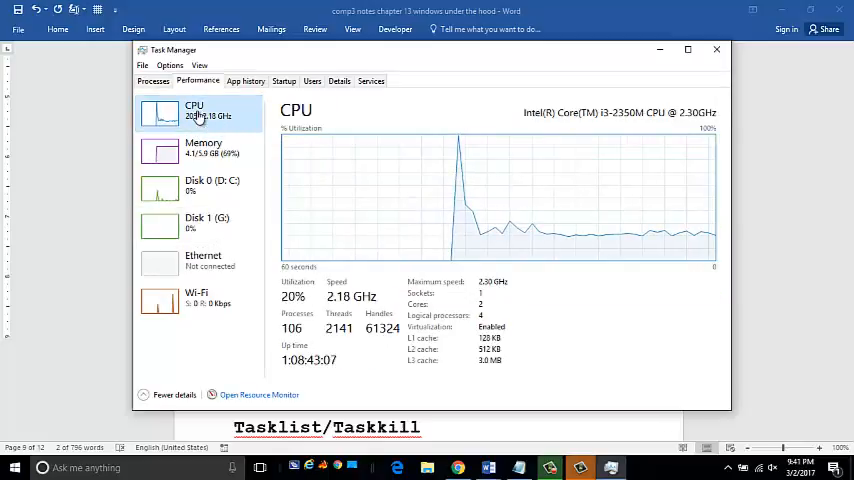
pyautogui.click(204, 150)
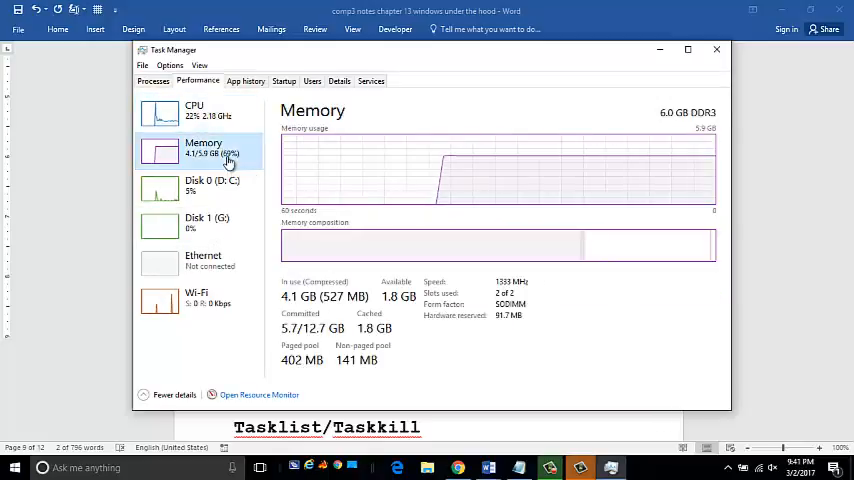
pyautogui.click(198, 184)
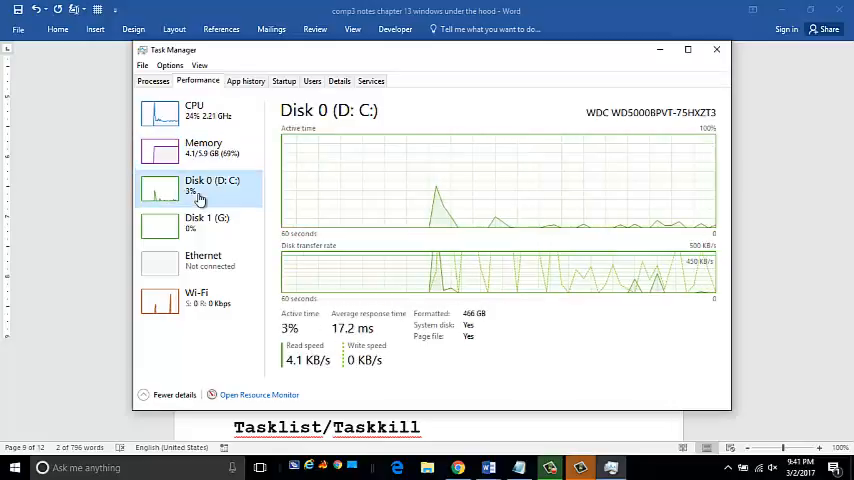
pyautogui.click(200, 222)
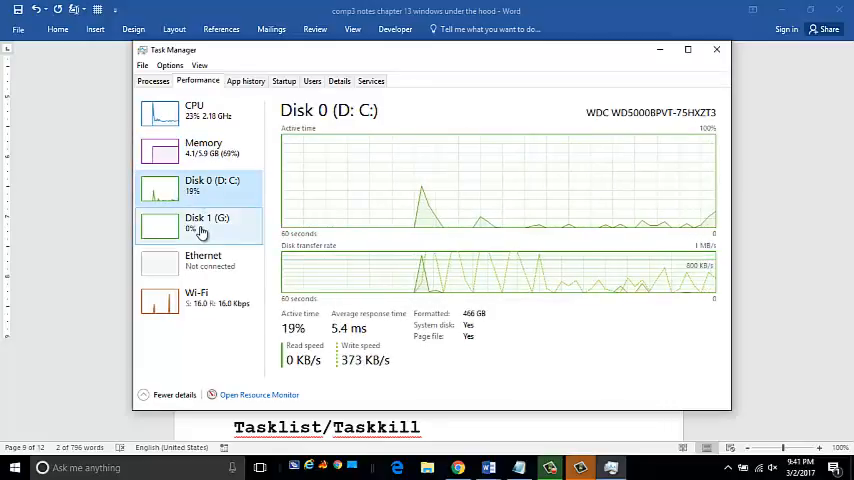
pyautogui.click(200, 222)
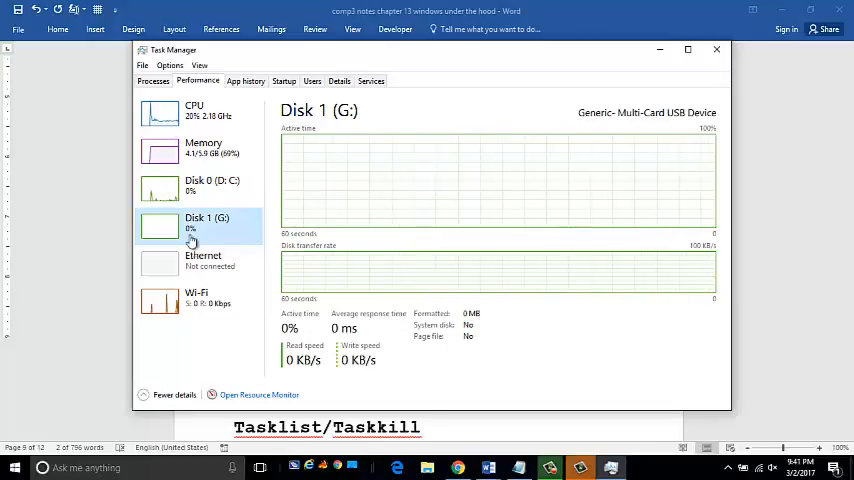
pyautogui.moveTo(170, 264)
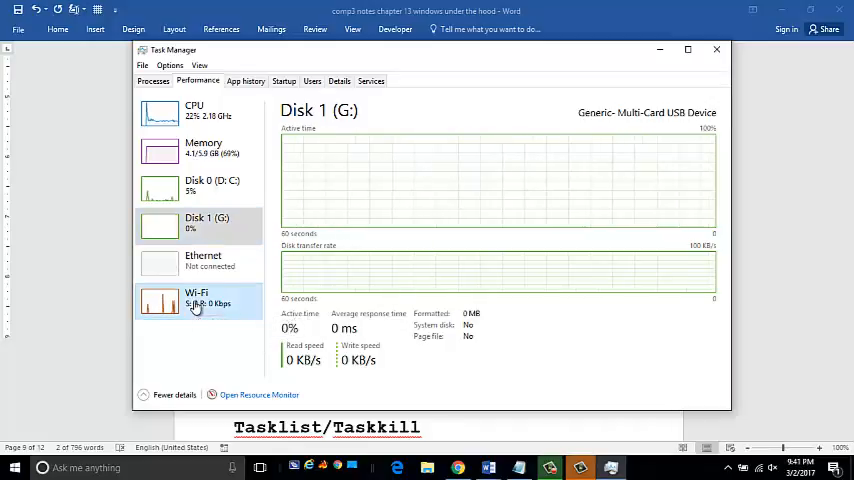
pyautogui.click(196, 298)
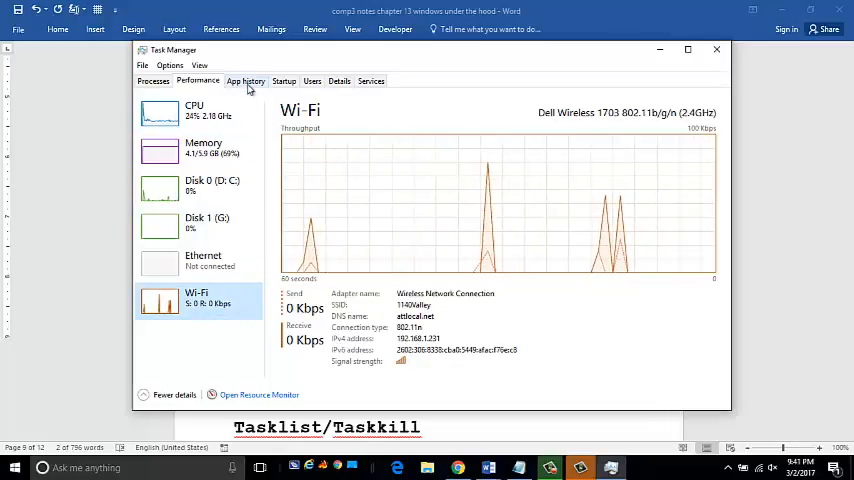
# Show the App history list of per-app CPU time and network usage
pyautogui.click(246, 80)
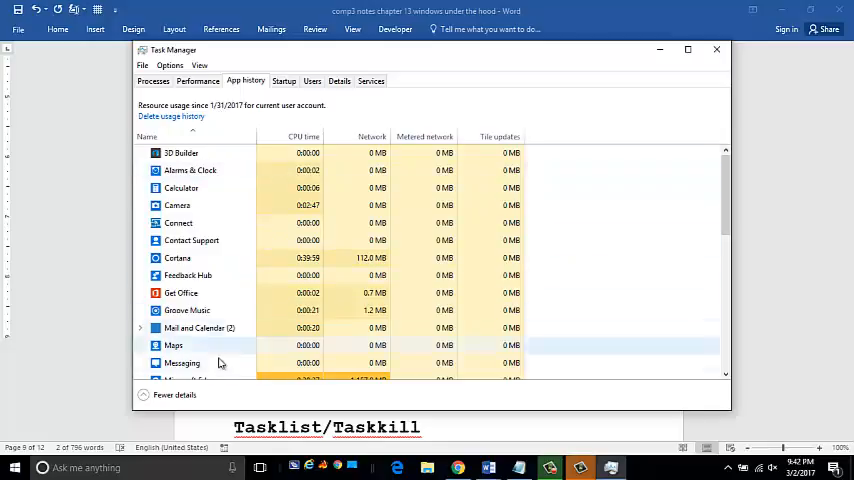
pyautogui.moveTo(280, 348)
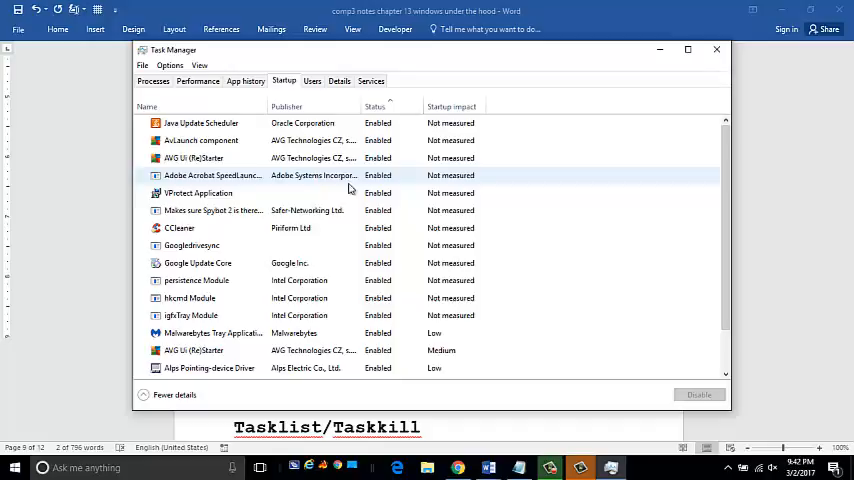
pyautogui.moveTo(184, 188)
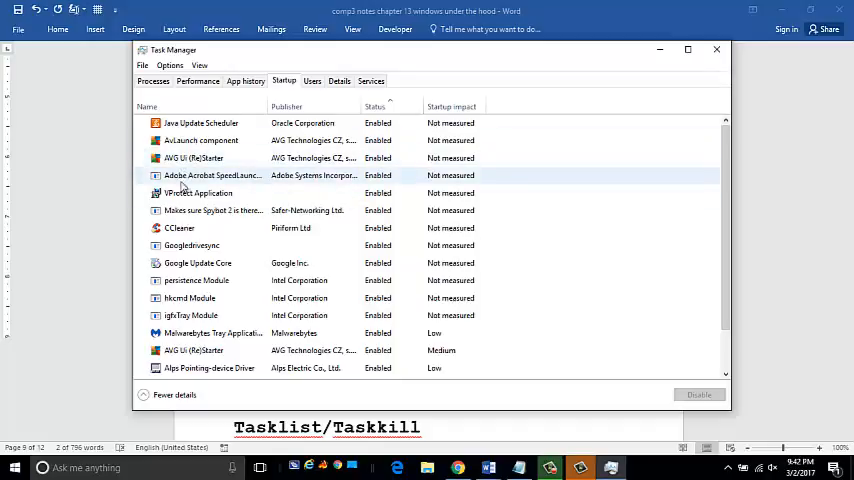
# Disable the Adobe Acrobat startup entry, then show the signed-in users
pyautogui.rightClick(210, 176)
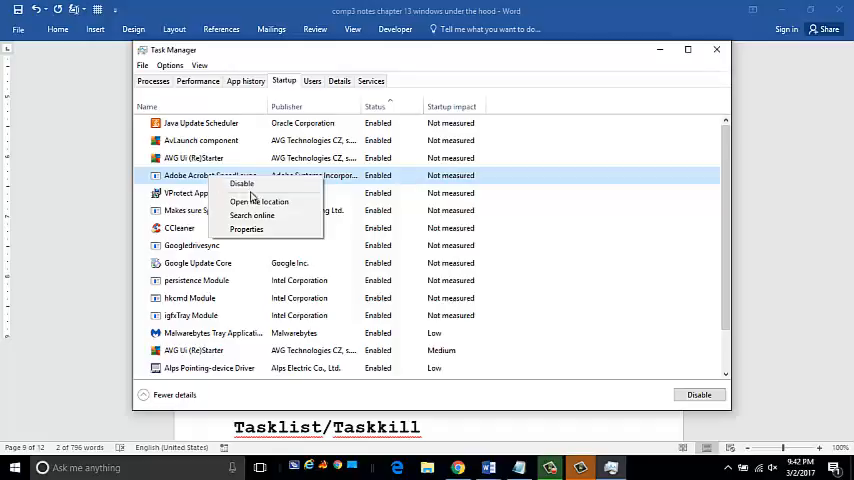
pyautogui.click(240, 184)
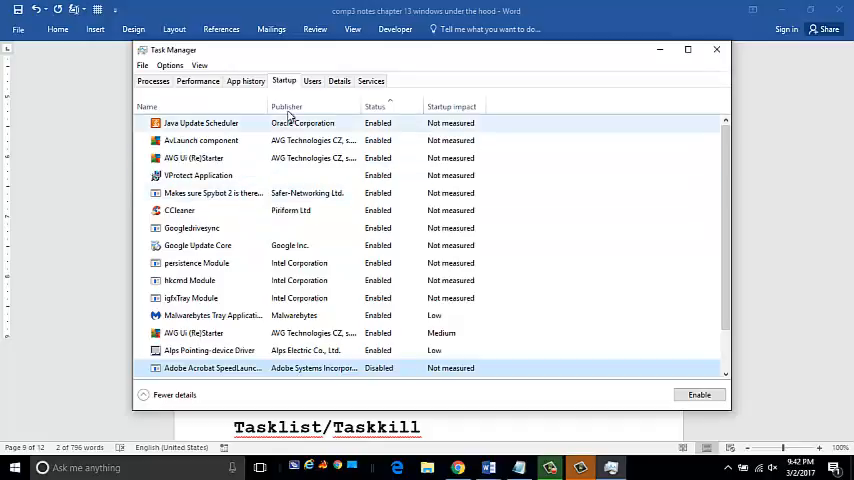
pyautogui.click(312, 80)
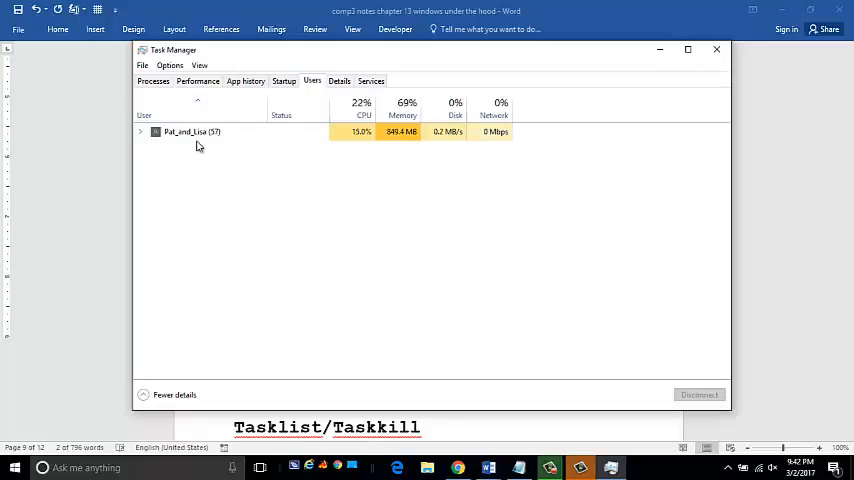
pyautogui.moveTo(264, 148)
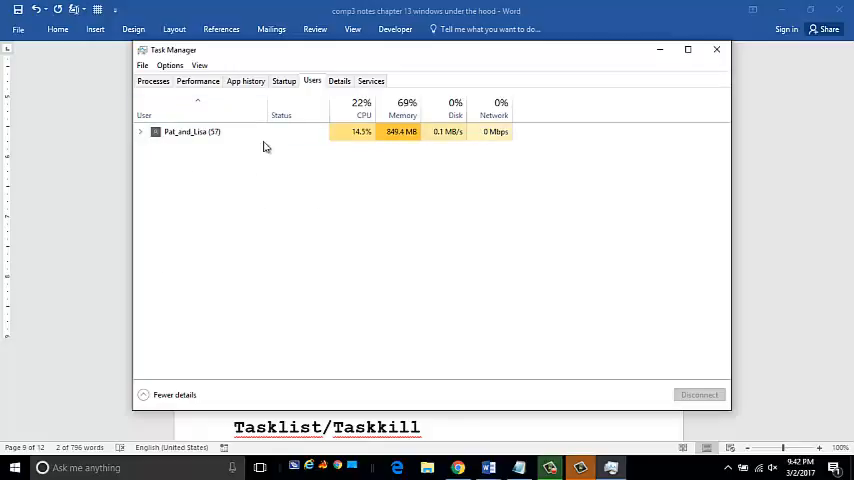
# View the Details process list with PIDs, then the Services list
pyautogui.click(340, 80)
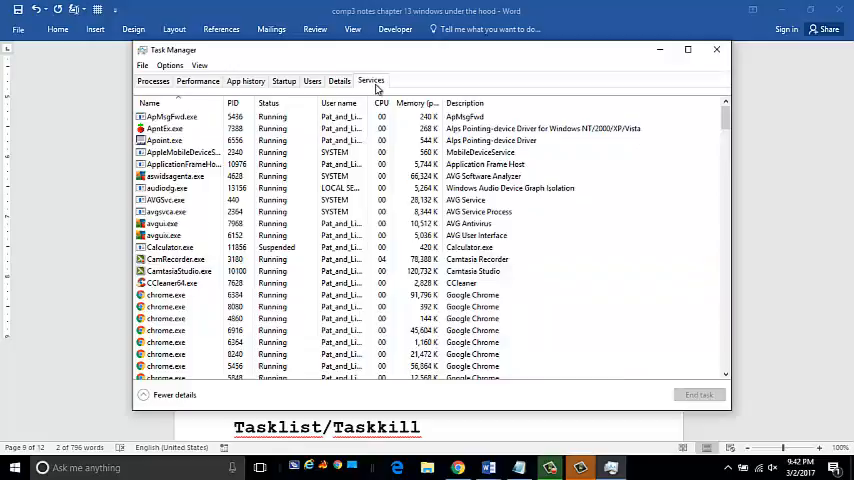
pyautogui.click(370, 80)
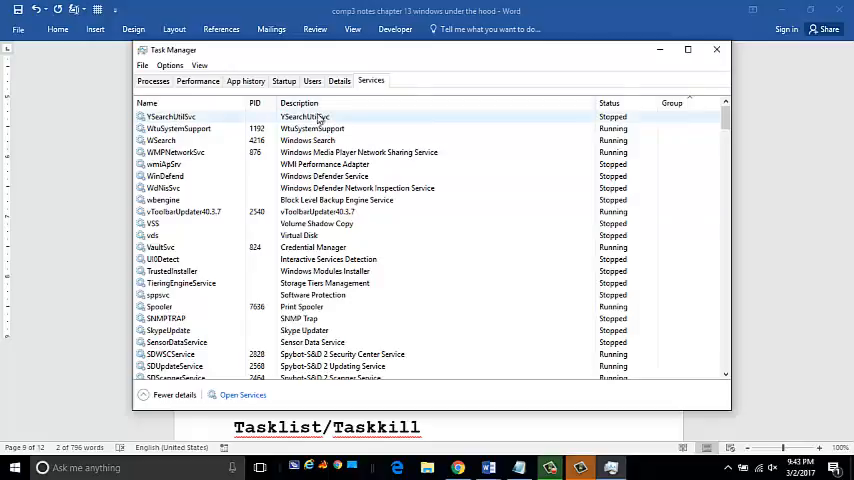
pyautogui.moveTo(488, 118)
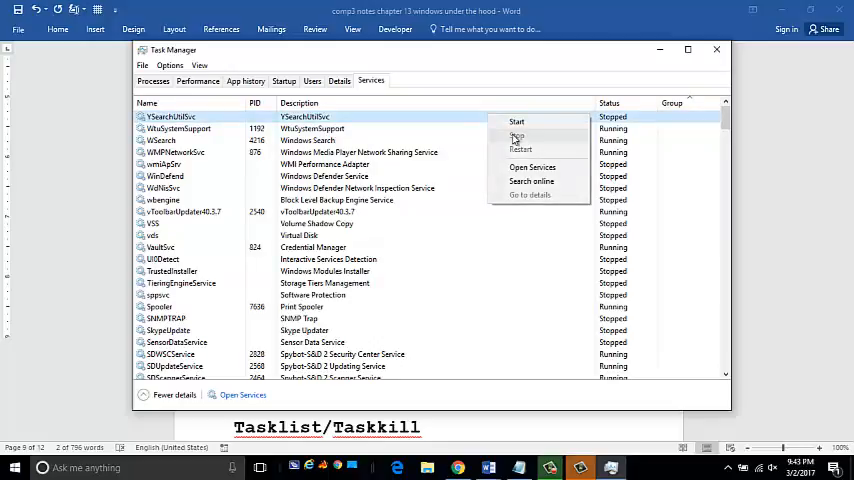
pyautogui.moveTo(468, 124)
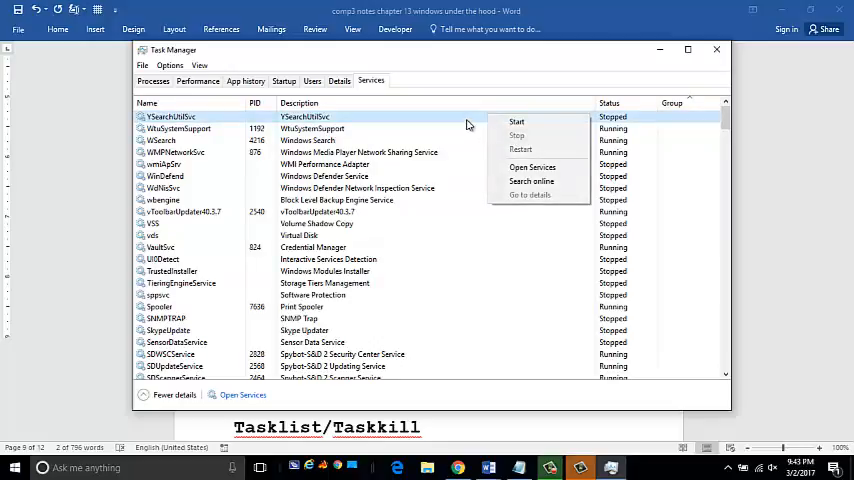
pyautogui.moveTo(316, 212)
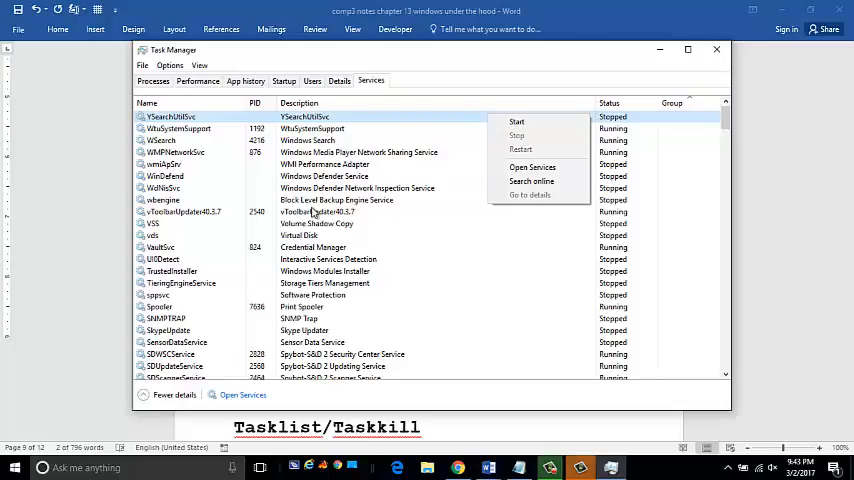
pyautogui.moveTo(440, 68)
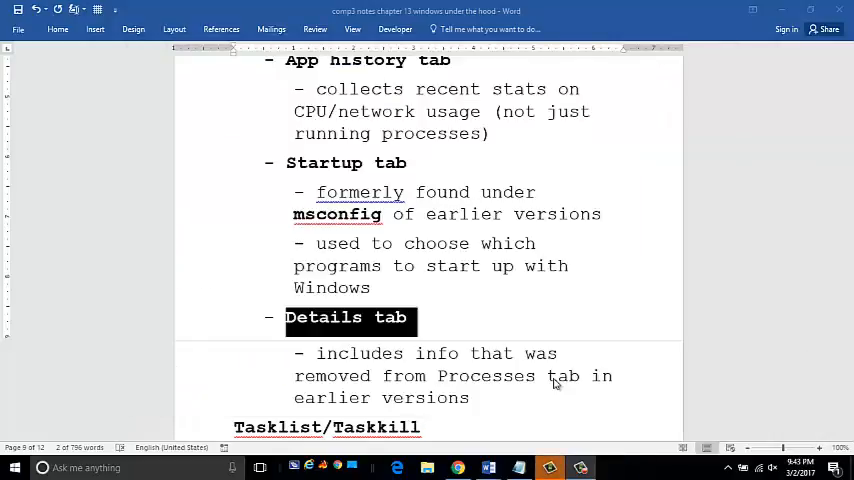
pyautogui.moveTo(816, 308)
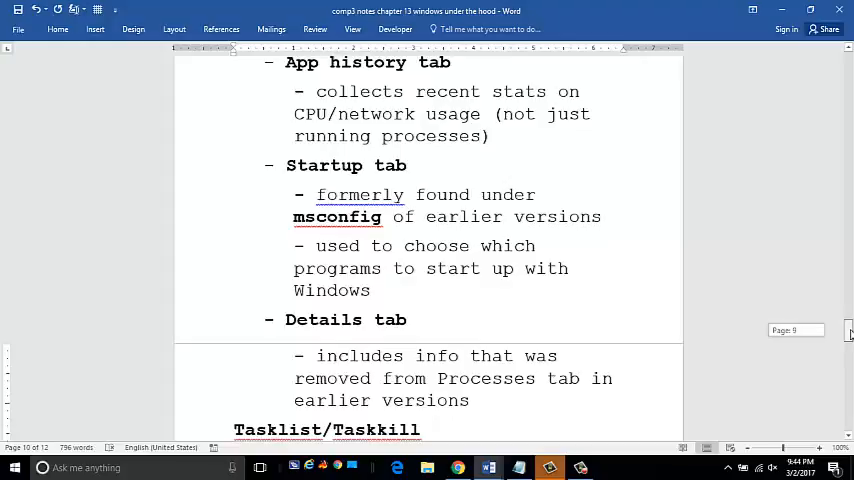
# Bring the Tasklist/Taskkill section into view, briefly selecting its heading
pyautogui.scroll(-3)
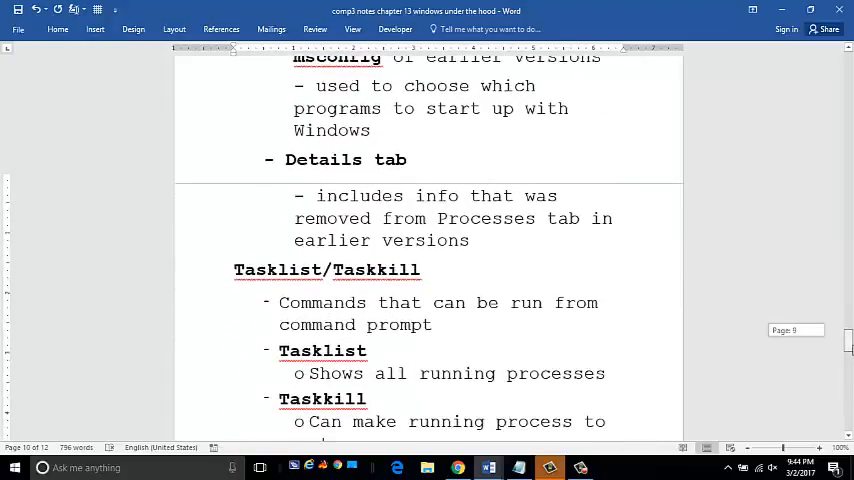
pyautogui.scroll(-3)
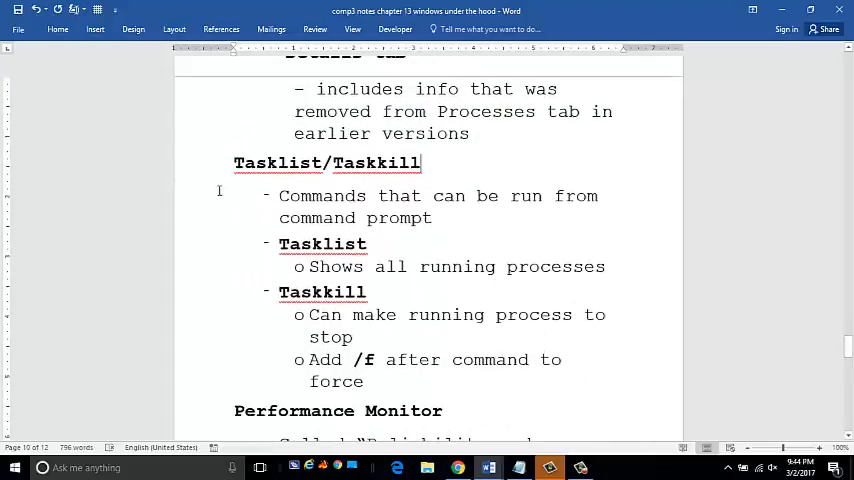
pyautogui.doubleClick(328, 162)
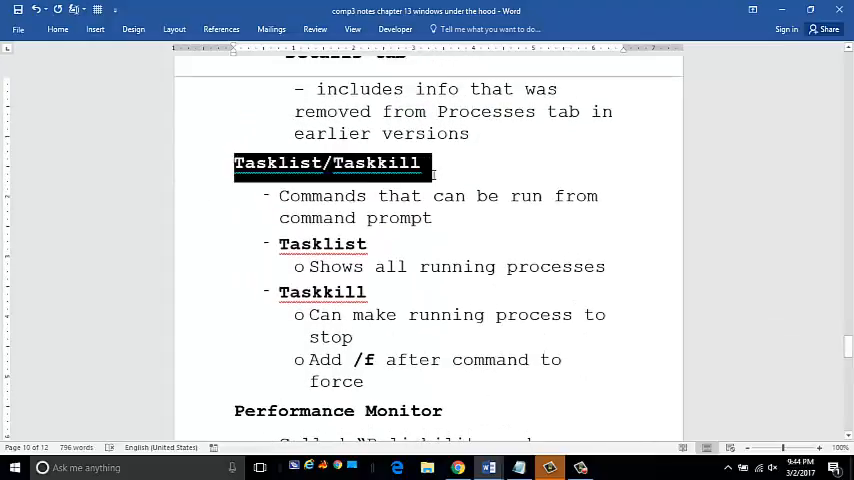
pyautogui.click(388, 384)
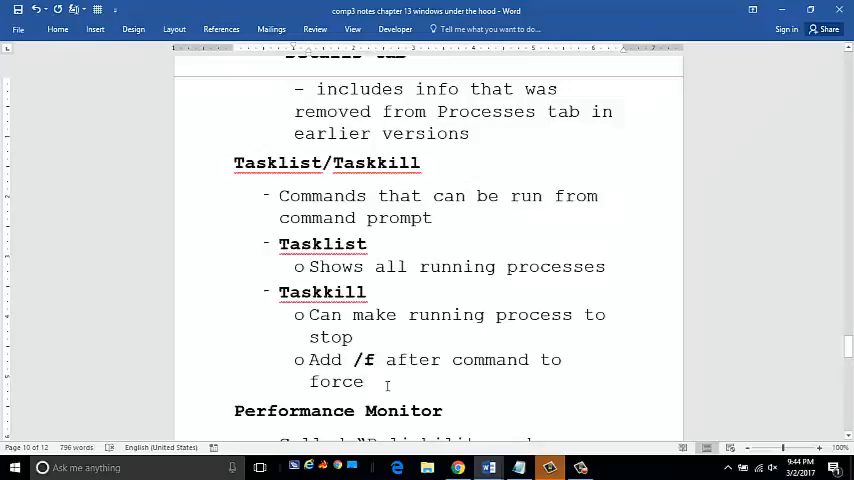
pyautogui.press('enter')
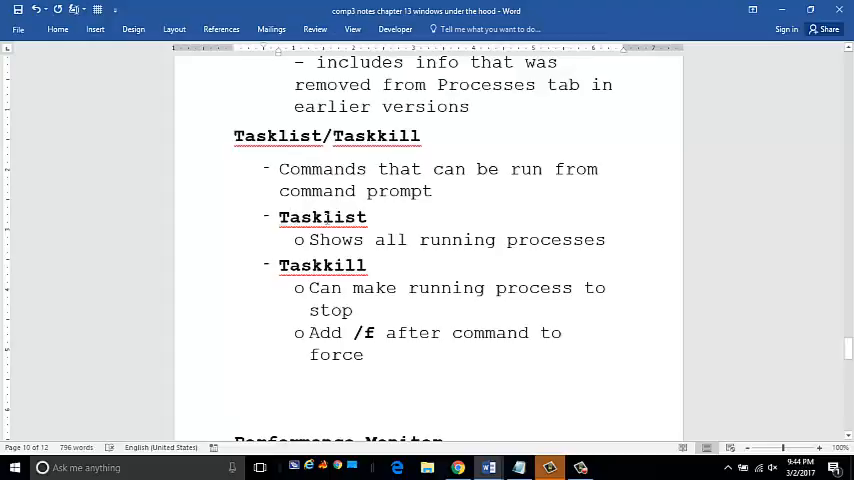
# Highlight the words Tasklist and Taskkill in the notes for emphasis, then clear the selection
pyautogui.doubleClick(322, 216)
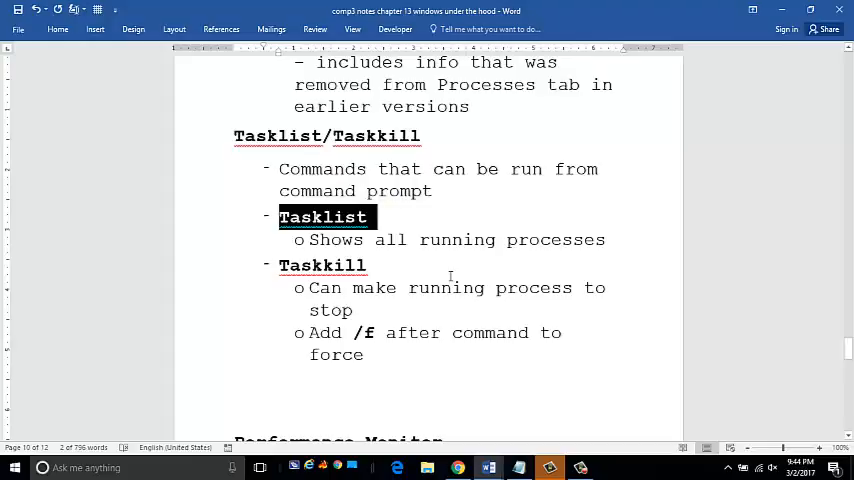
pyautogui.doubleClick(322, 264)
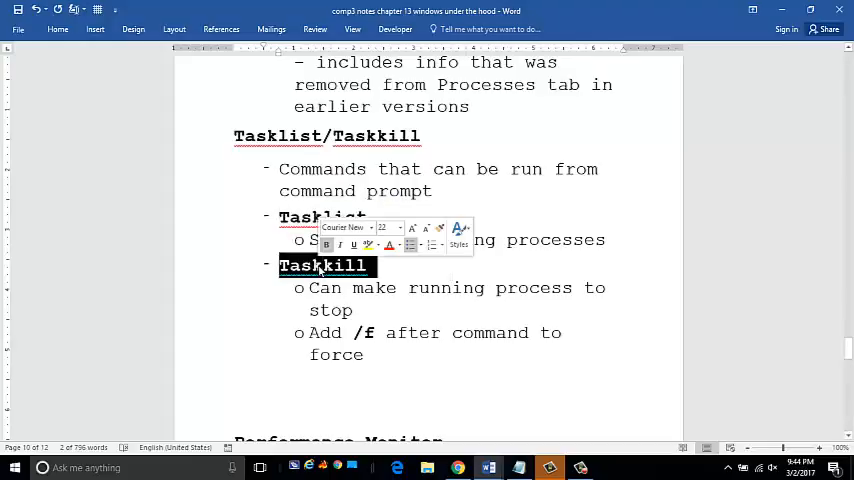
pyautogui.click(450, 372)
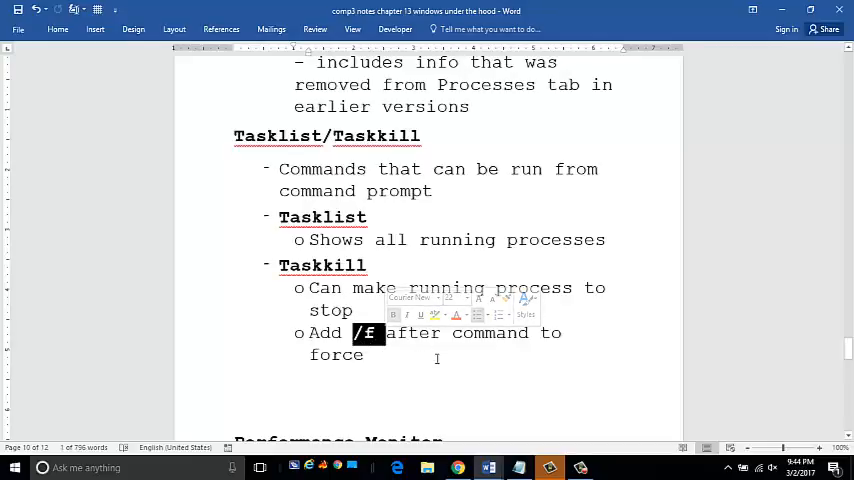
pyautogui.click(436, 360)
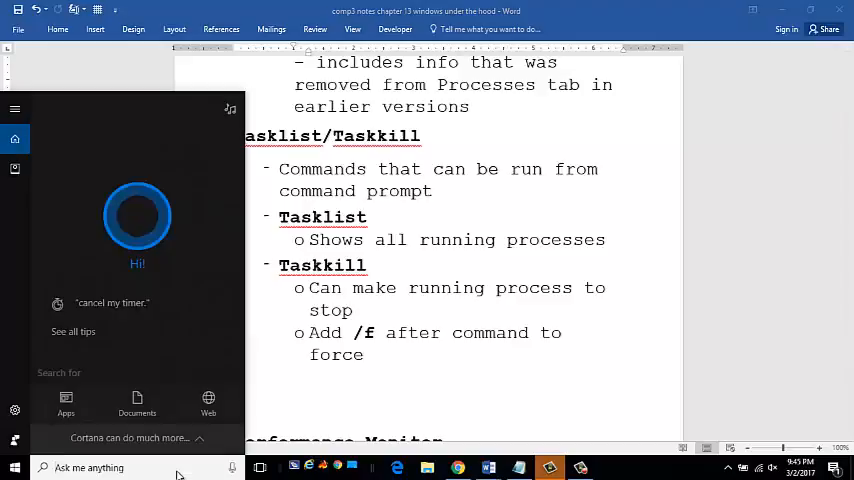
# Search 'cmd' from Start and launch Command Prompt as administrator, starting to enter 'tas'
pyautogui.write('cmd')
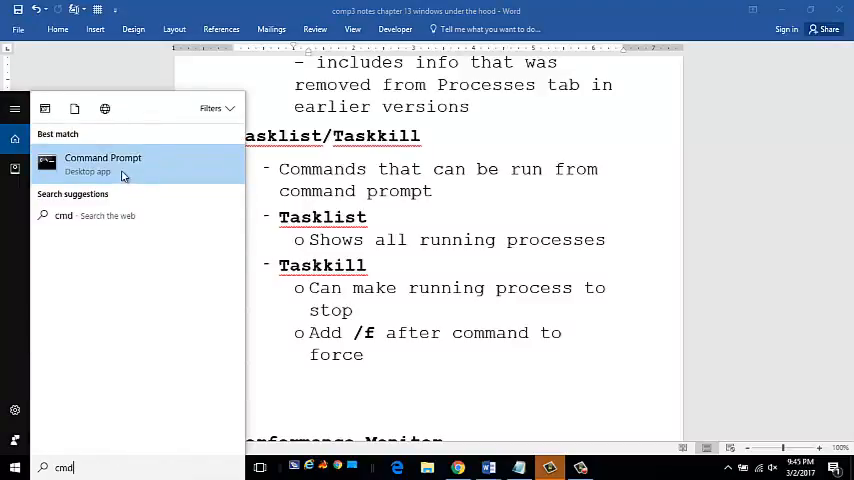
pyautogui.rightClick(104, 162)
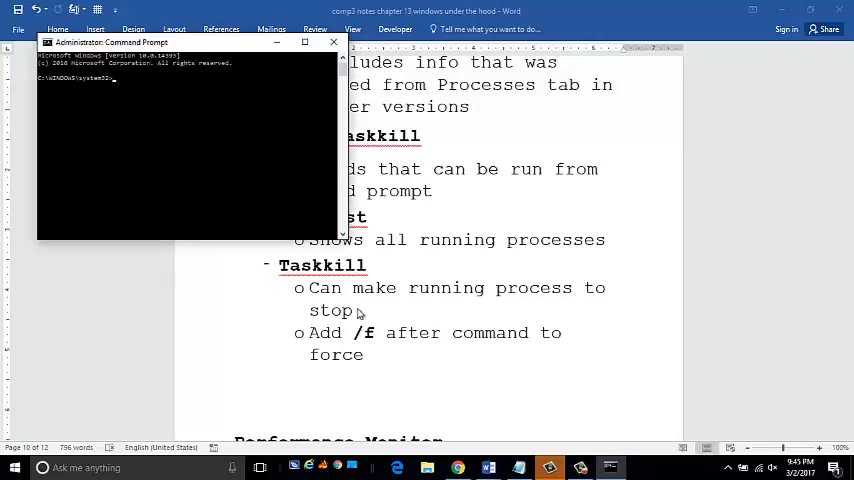
pyautogui.write('tas')
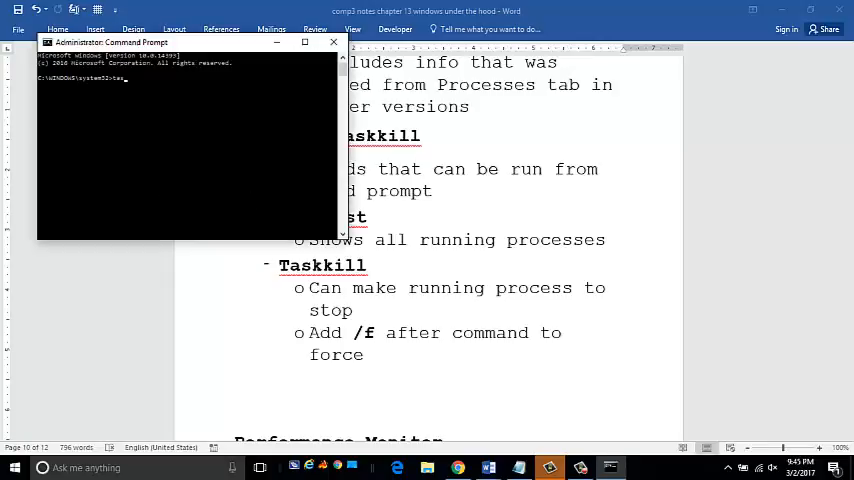
# Run tasklist to print every process with its PID and memory use, reviewing the output
pyautogui.write('tasklist')
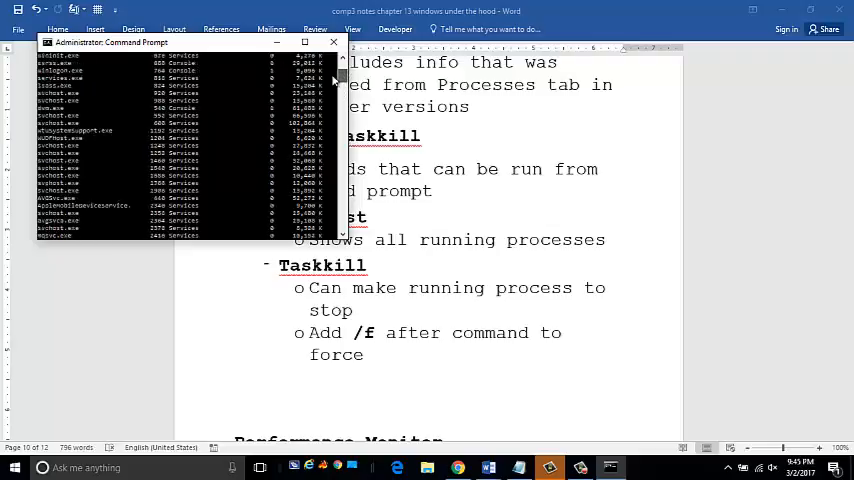
pyautogui.scroll(3)
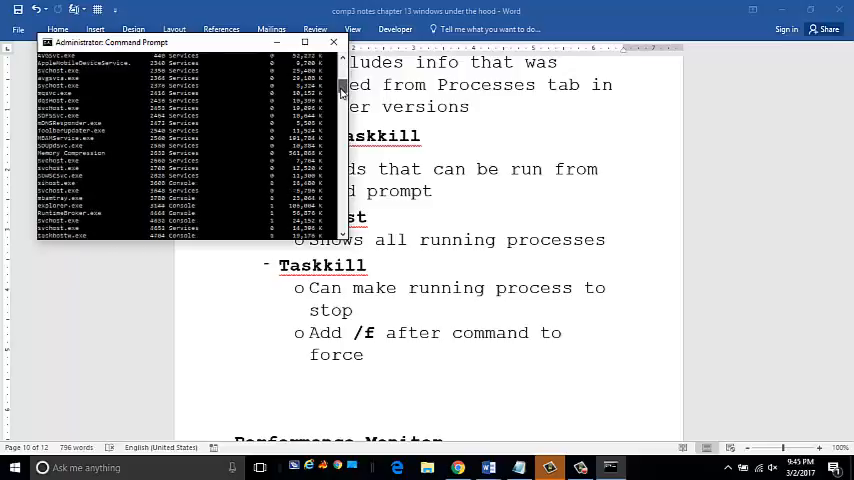
pyautogui.scroll(-3)
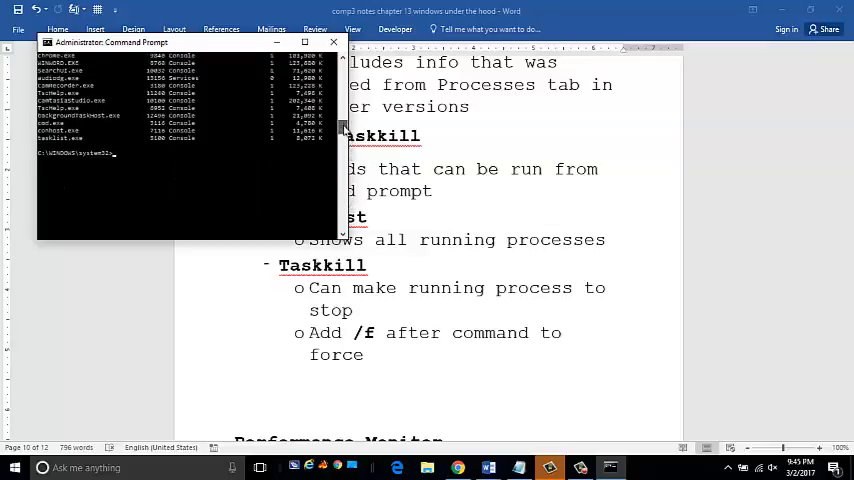
# Run taskkill on mbamtray.exe with /f, getting an invalid argument error, and begin retyping 'mbae'
pyautogui.write('tas')
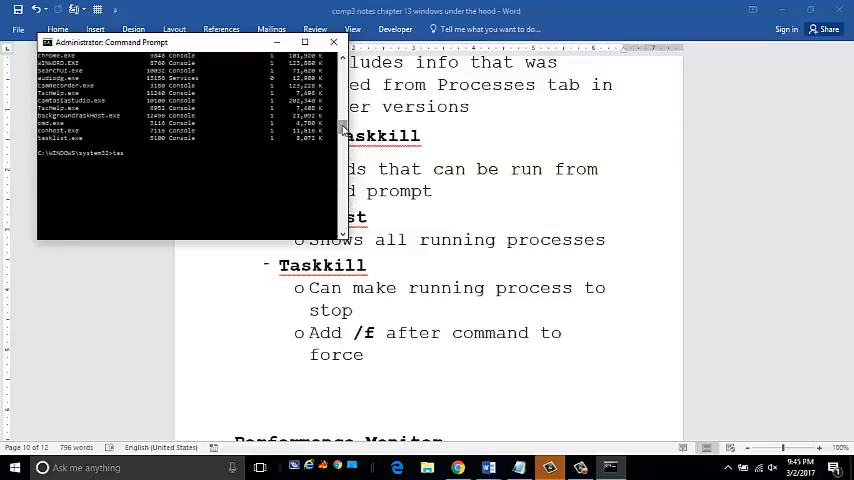
pyautogui.write('taskkill')
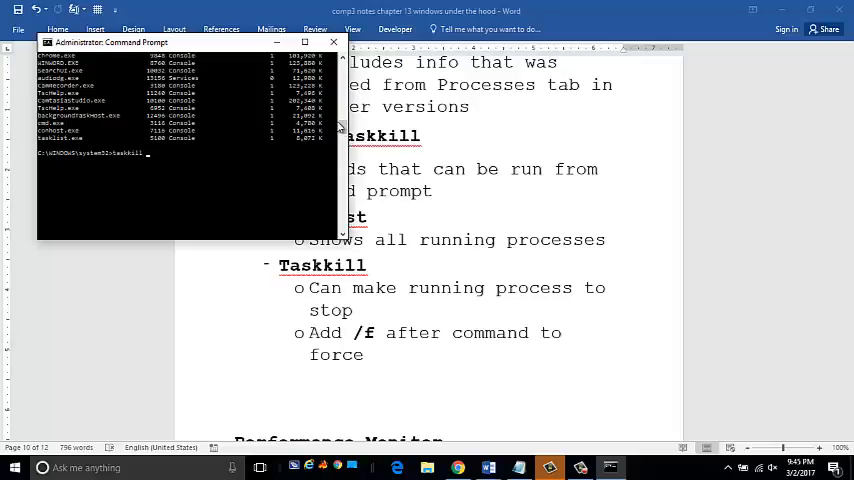
pyautogui.write('mbamtray.exe')
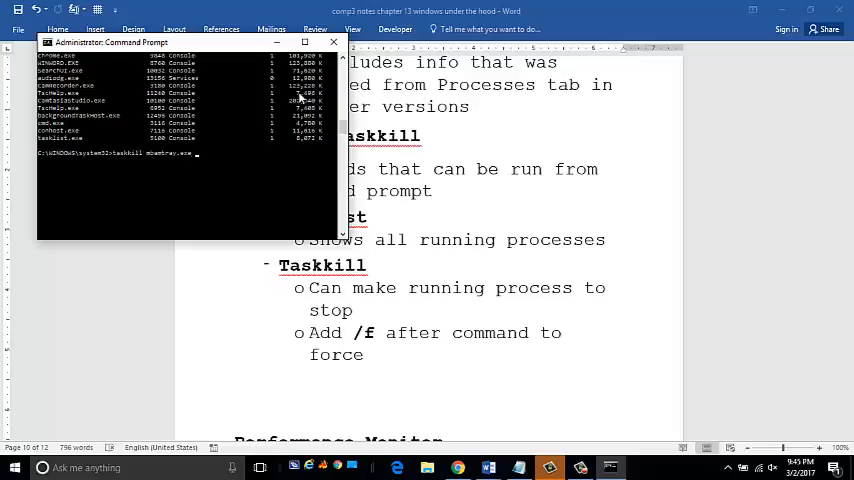
pyautogui.write('/f')
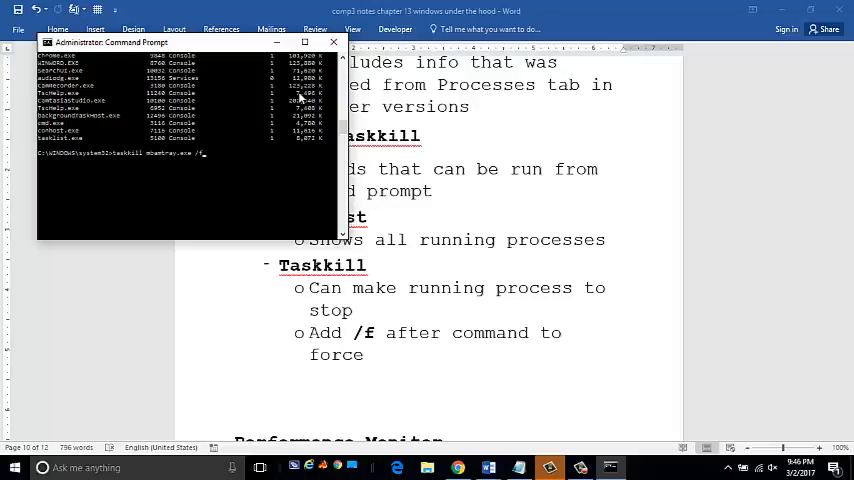
pyautogui.press('Return')
pyautogui.write('taskkill')
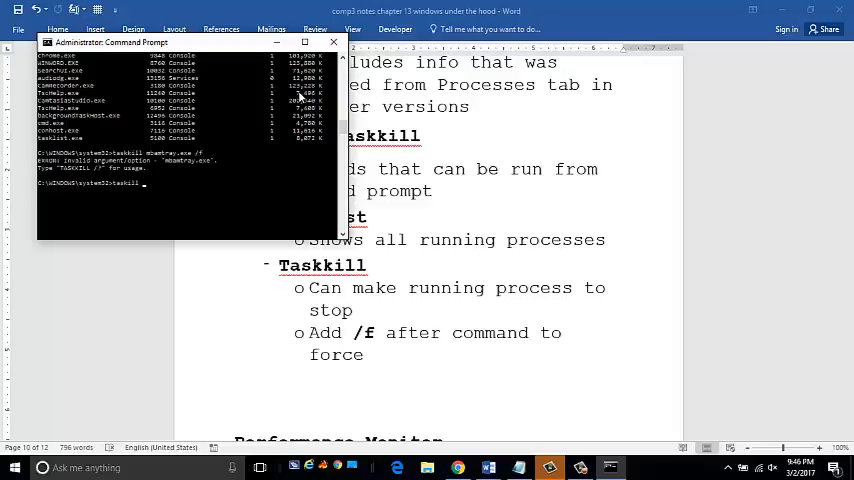
pyautogui.write('mbae')
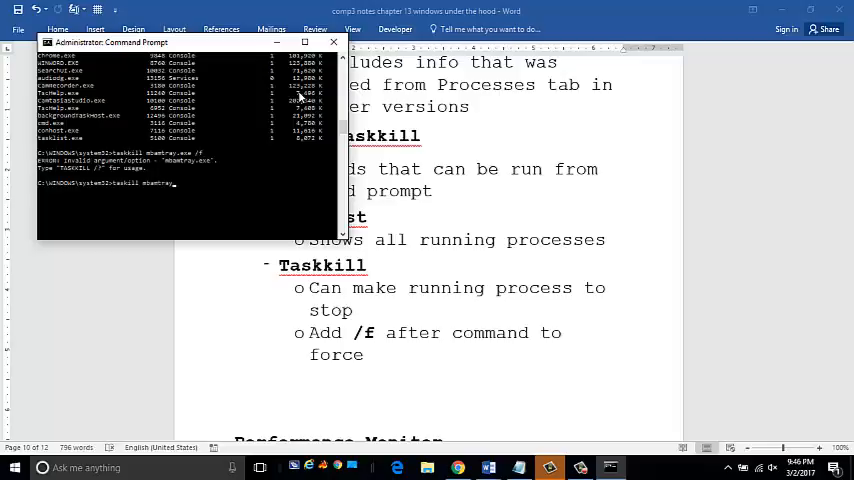
# After another failed mbamtray kill attempt, run taskkill /? to show its usage help and examples
pyautogui.write(' /f')
pyautogui.press('Return')
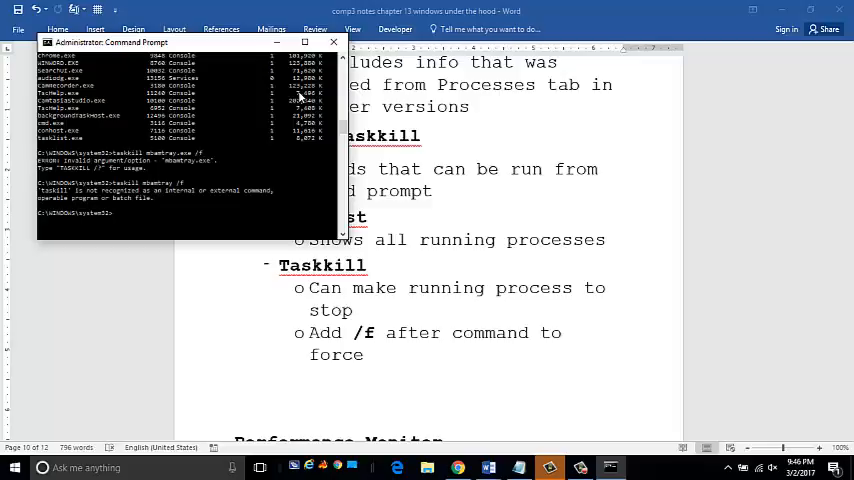
pyautogui.write('tas')
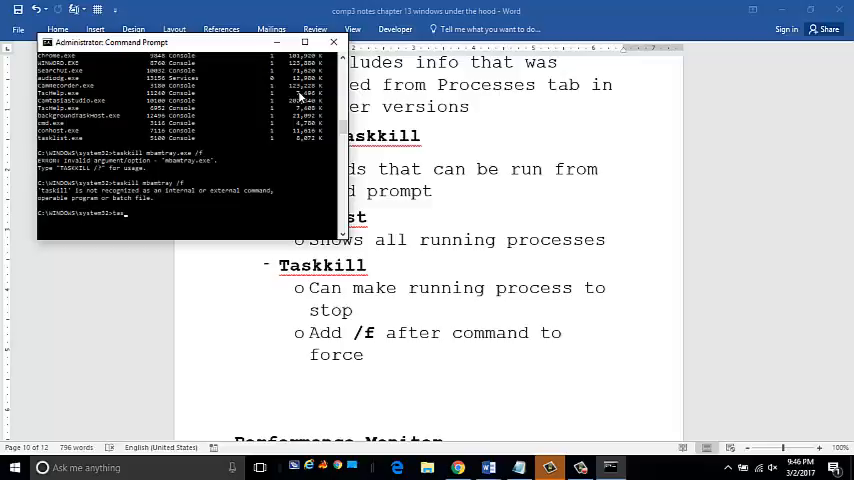
pyautogui.write('taskkill mbamtray /f')
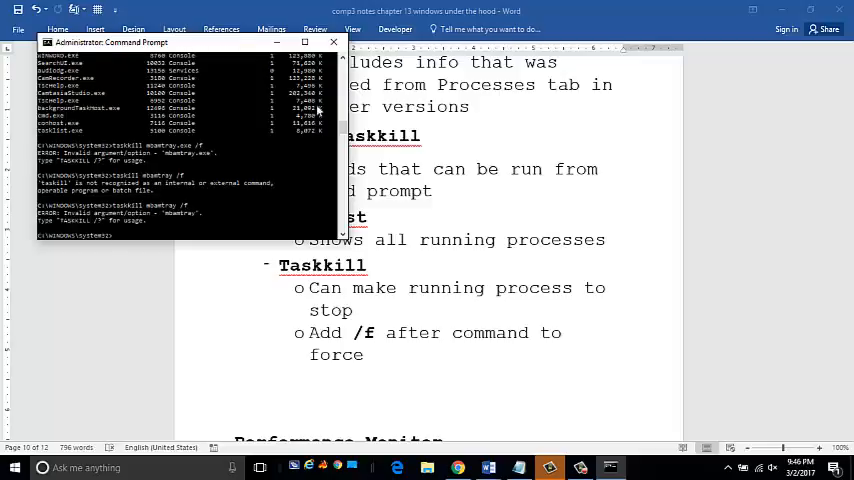
pyautogui.moveTo(220, 188)
pyautogui.write('taskkill')
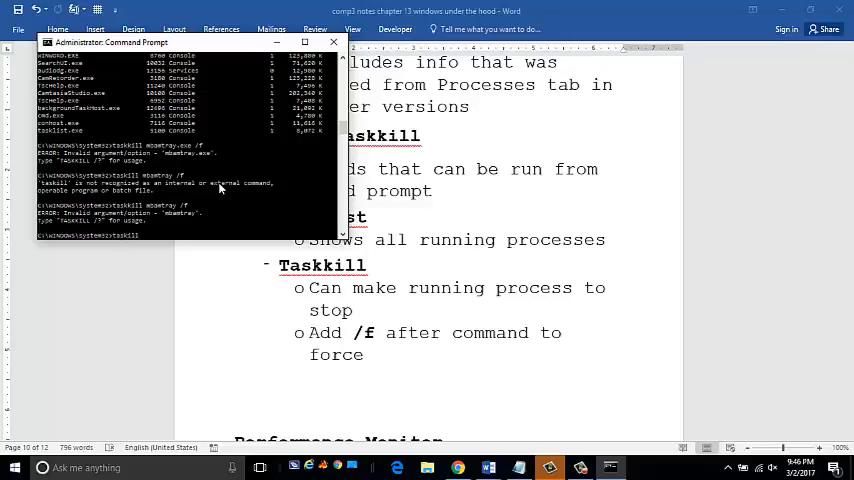
pyautogui.write('/?')
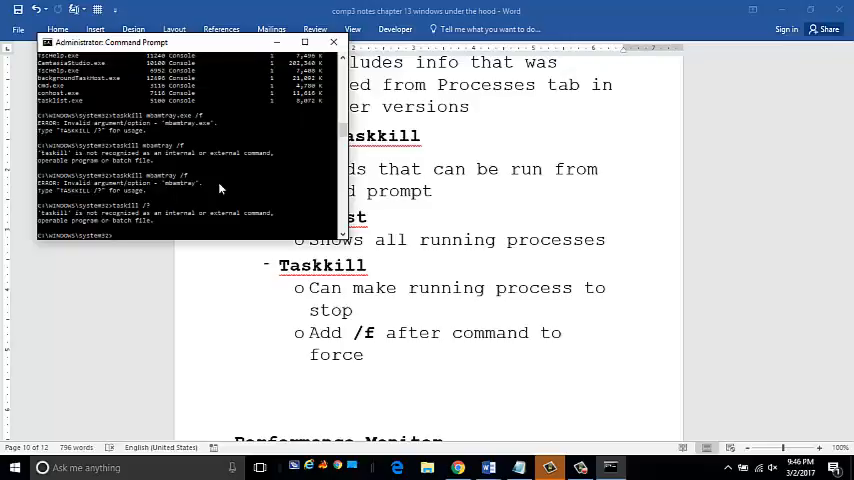
pyautogui.write('tas')
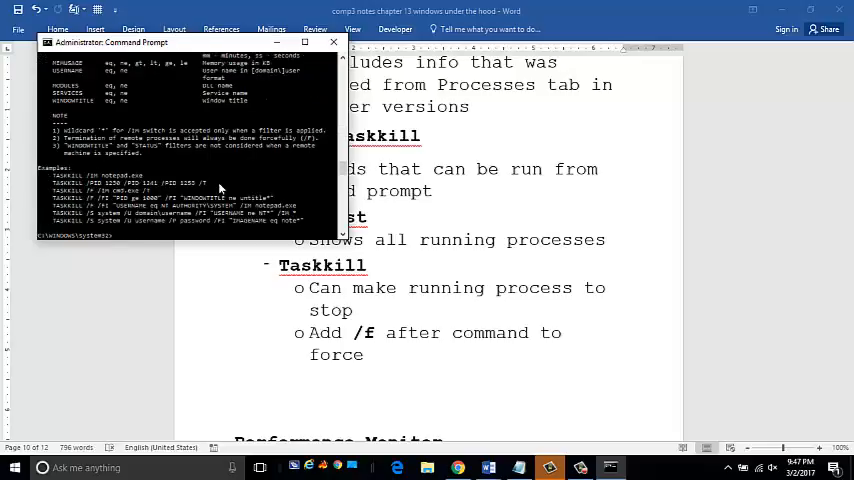
pyautogui.moveTo(344, 168)
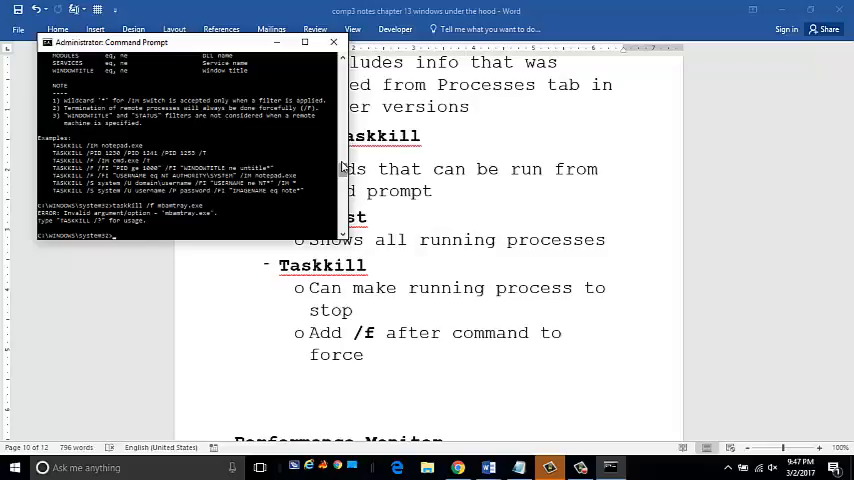
pyautogui.moveTo(518, 246)
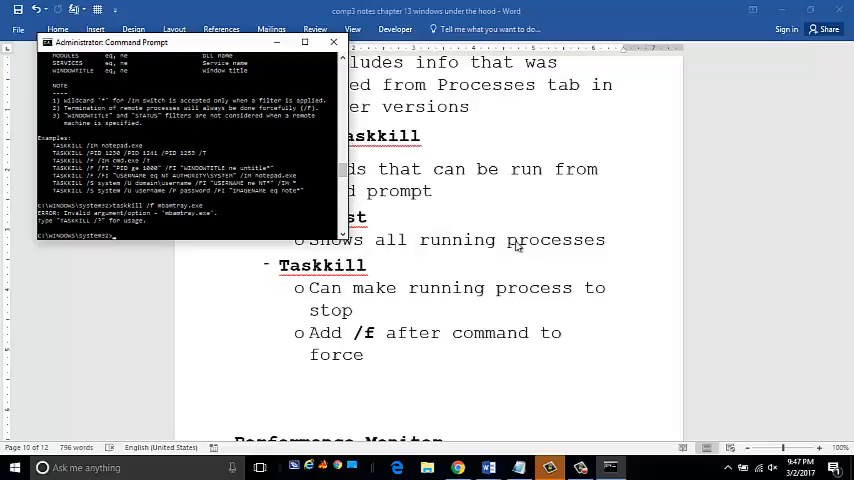
# Bring the Word Tasklist/Taskkill notes back to the front after the failed taskkill retry
pyautogui.click(332, 42)
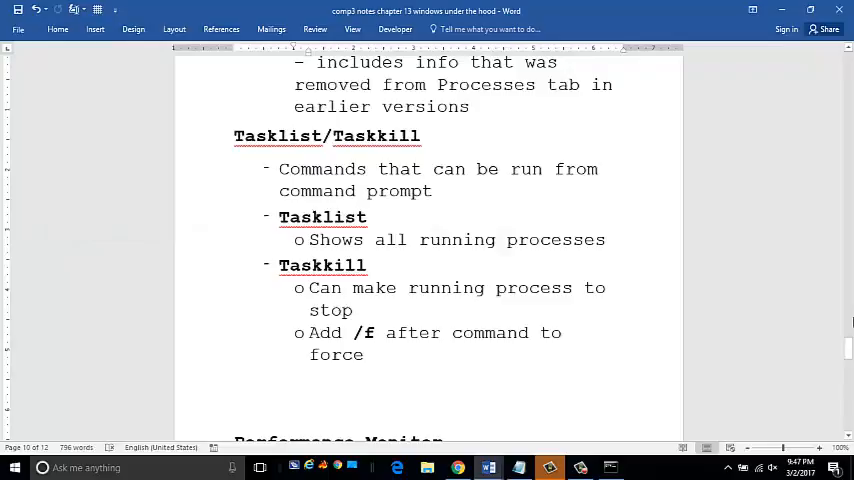
# Scroll the notes down to the Performance Monitor section on perfmon.msc and resource hogs
pyautogui.scroll(-3)
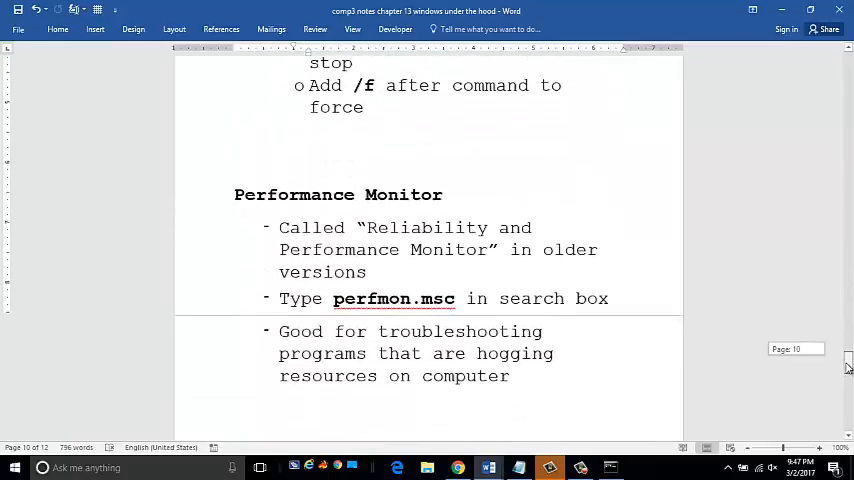
pyautogui.scroll(-3)
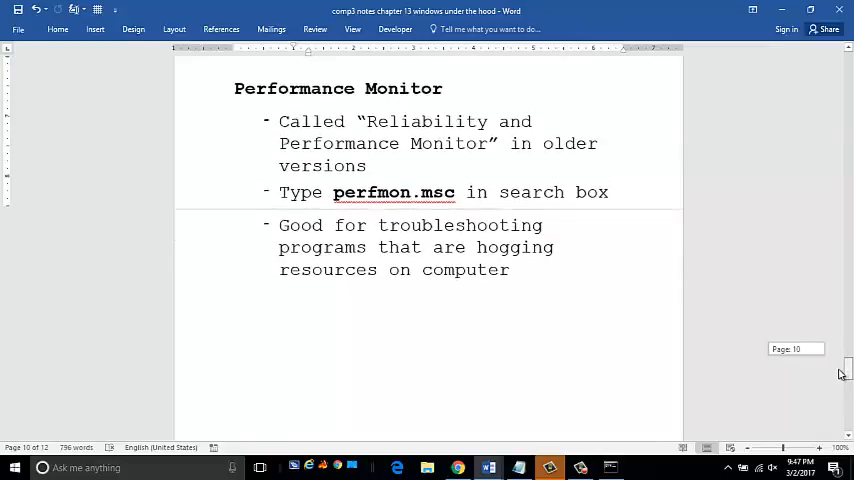
pyautogui.scroll(-3)
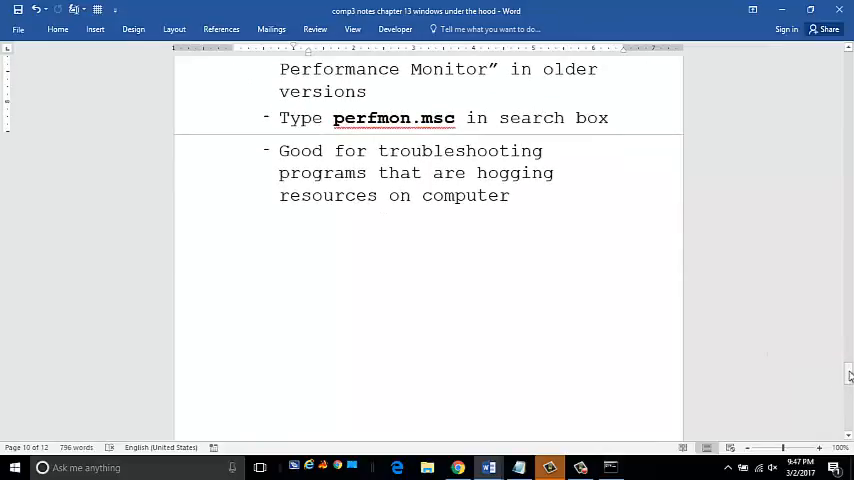
pyautogui.scroll(3)
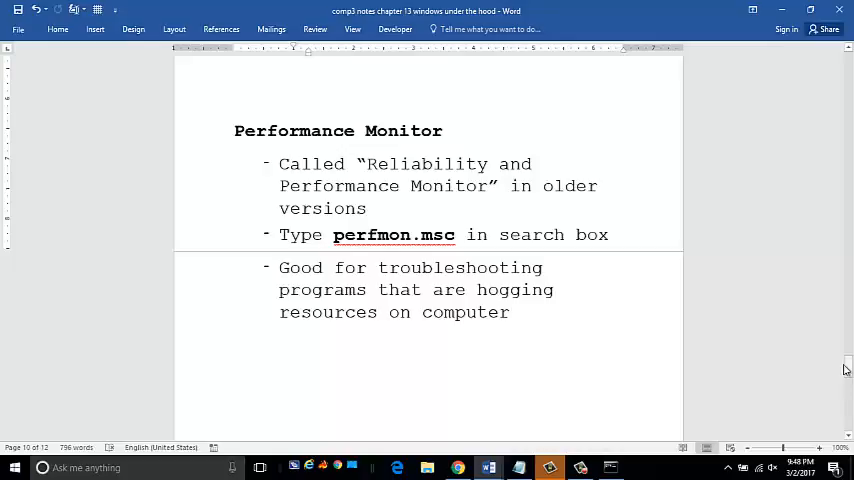
pyautogui.moveTo(754, 364)
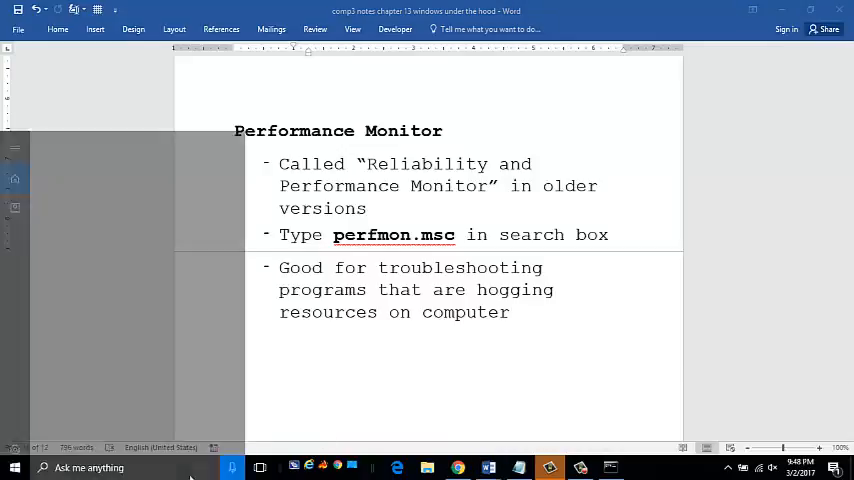
# Search 'perf' from Start, launch Performance Monitor and show its live % Processor Time graph
pyautogui.write('perf')
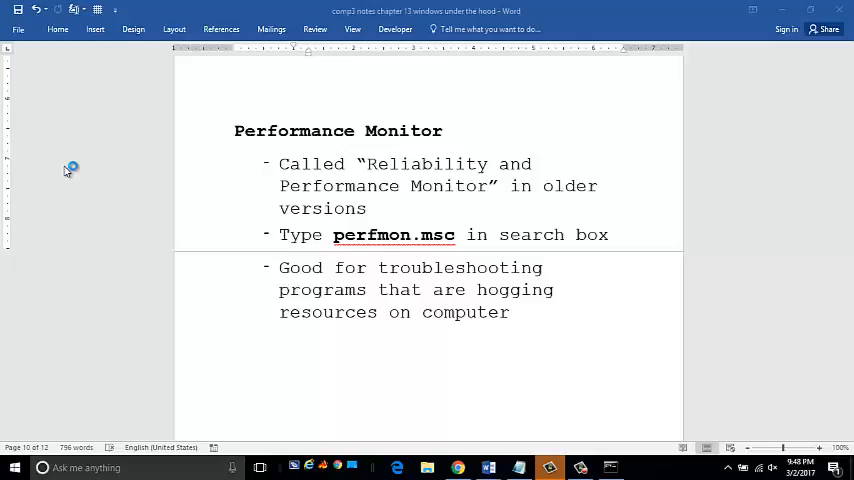
pyautogui.click(640, 468)
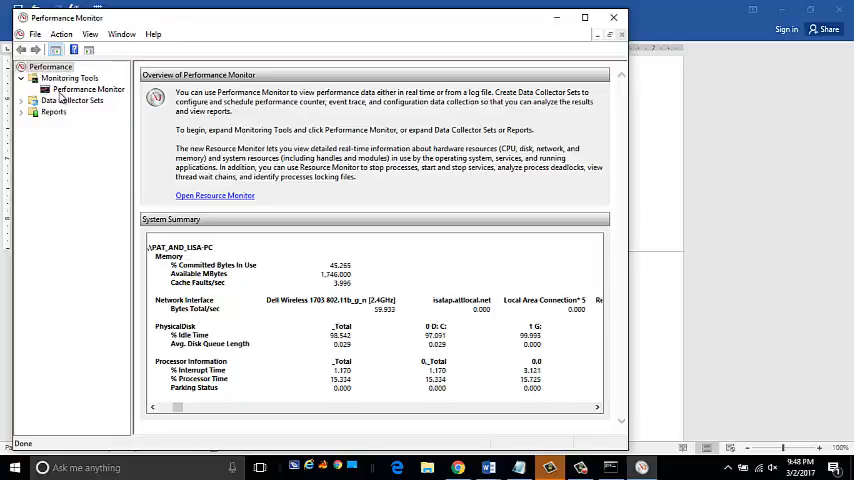
pyautogui.click(88, 88)
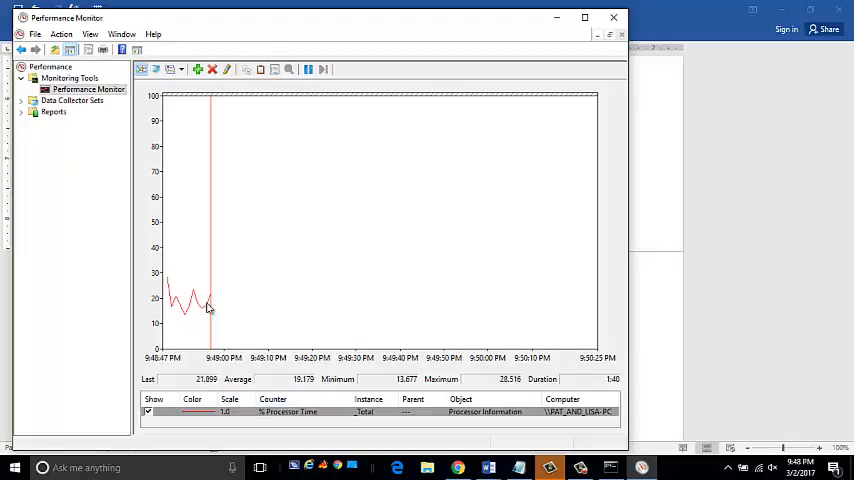
# Leave Performance Monitor's live graph and return to the Word notes on perfmon.msc
pyautogui.click(488, 468)
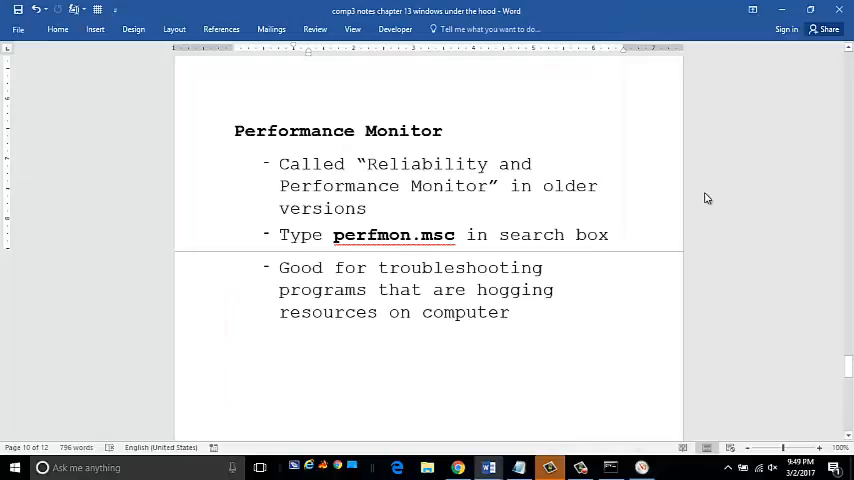
pyautogui.moveTo(588, 256)
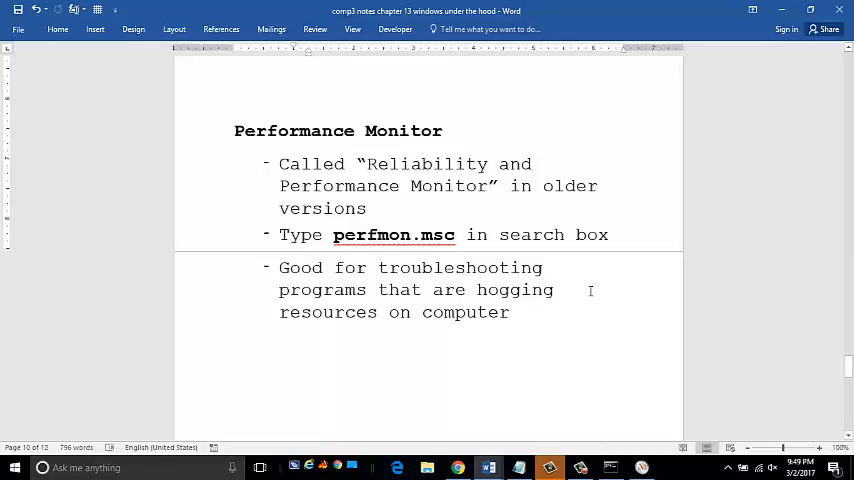
pyautogui.moveTo(604, 368)
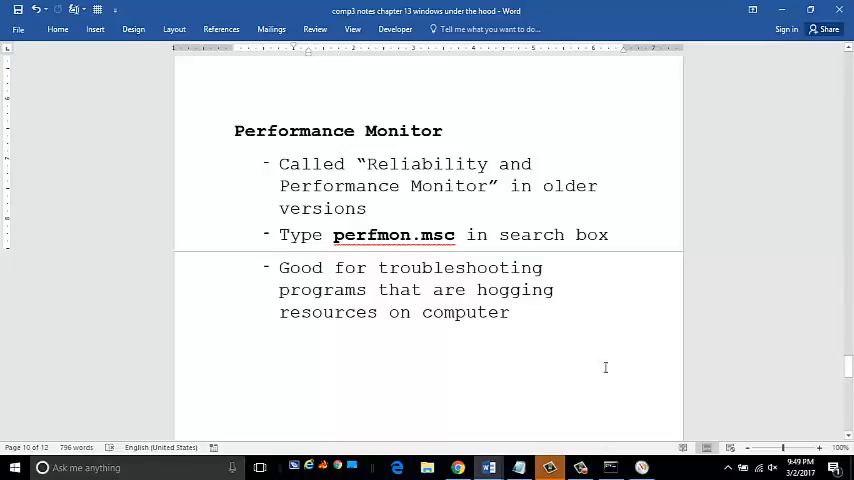
pyautogui.moveTo(614, 380)
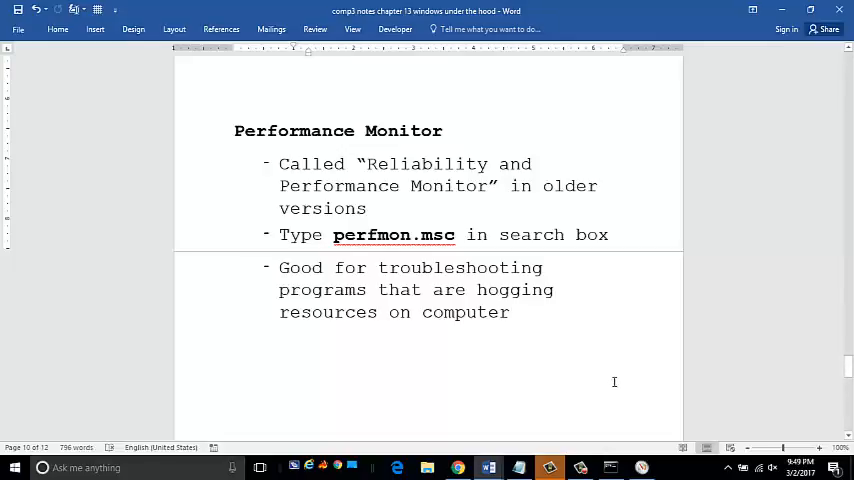